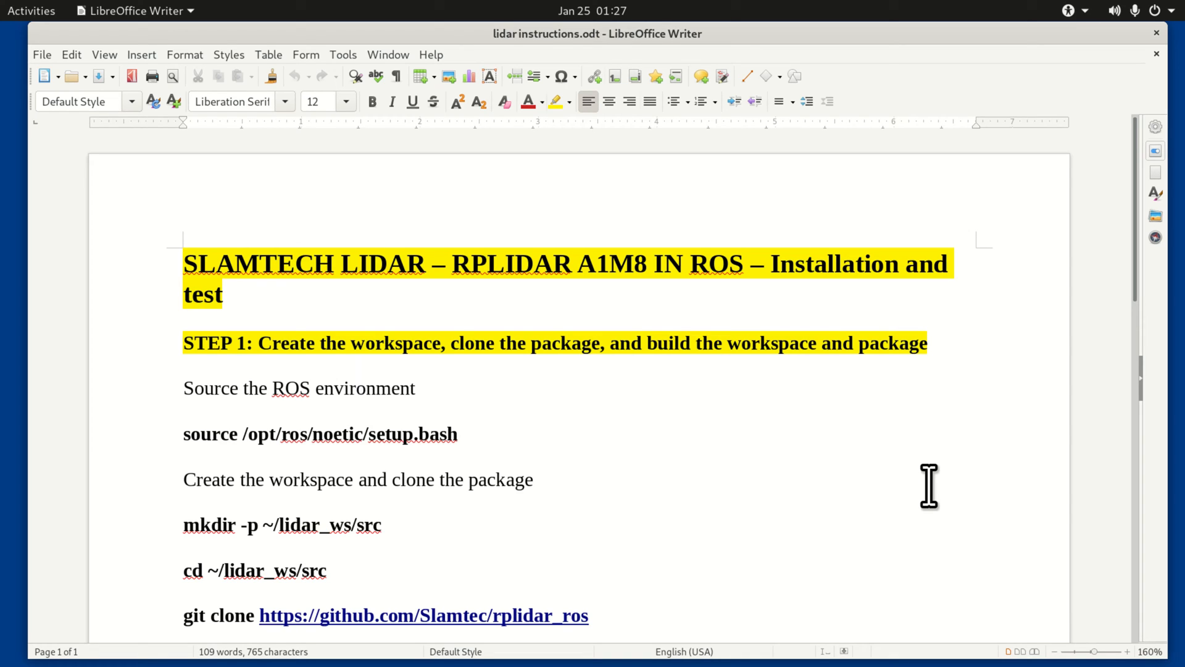
Search Activities for 'hto' and launch Htop to monitor CPU, memory and processes.
{"action": "left_click", "coordinate": [184, 410]}
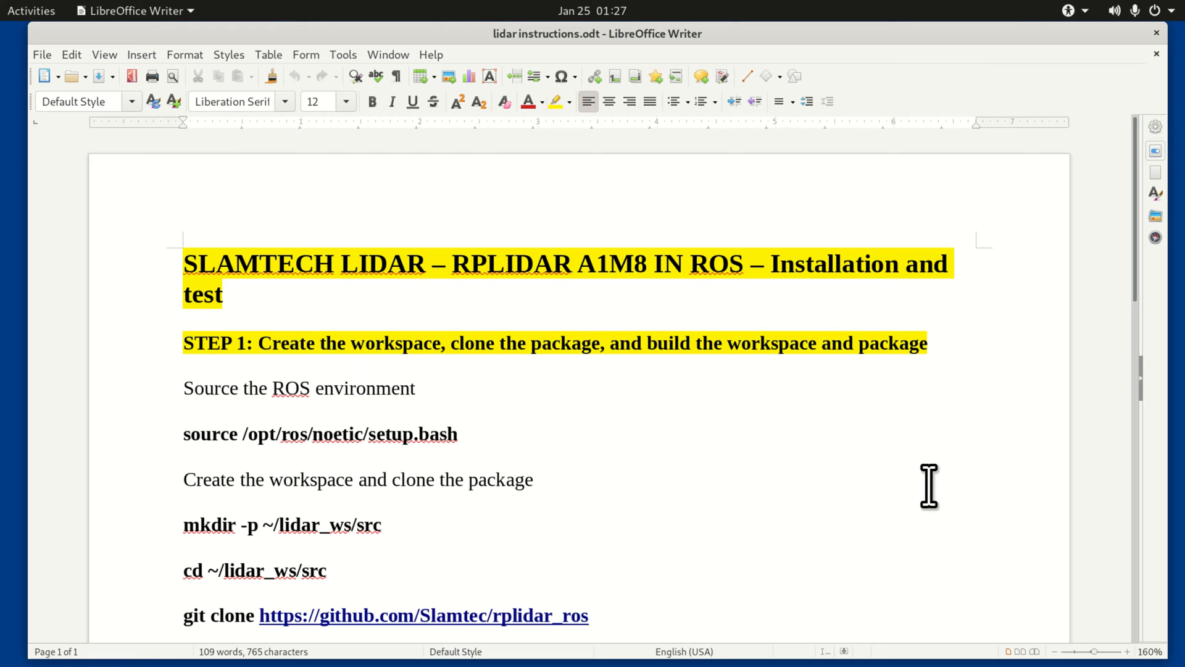
{"action": "left_click", "coordinate": [184, 410]}
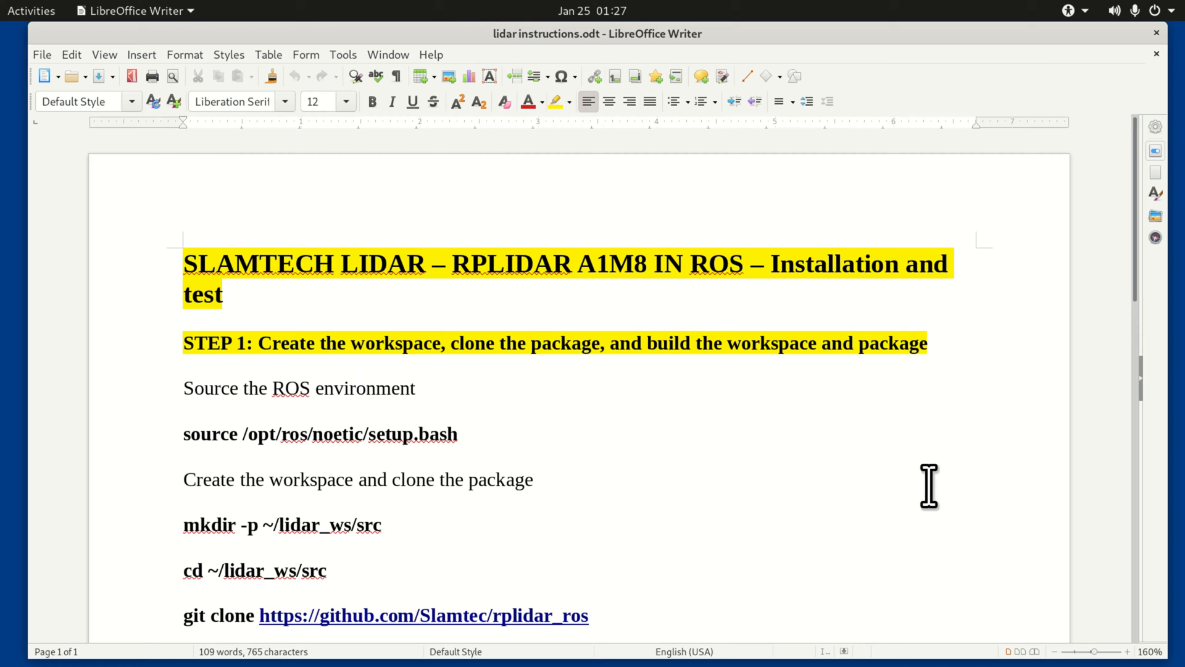
{"action": "left_click", "coordinate": [184, 410]}
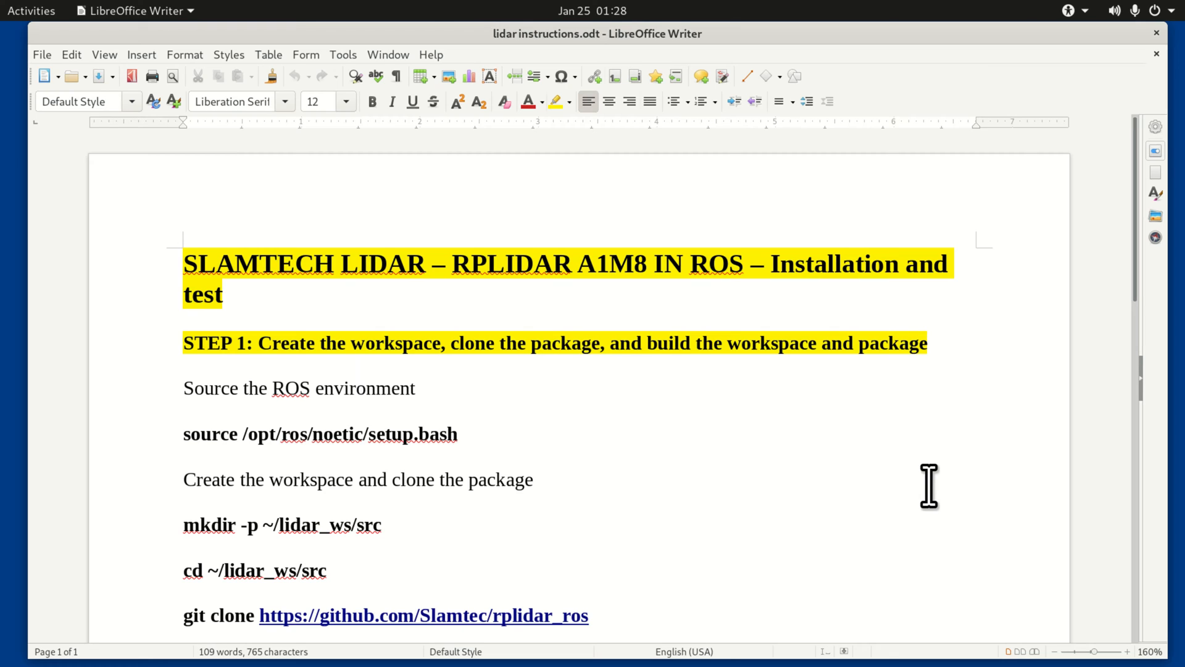
{"action": "left_click", "coordinate": [185, 410]}
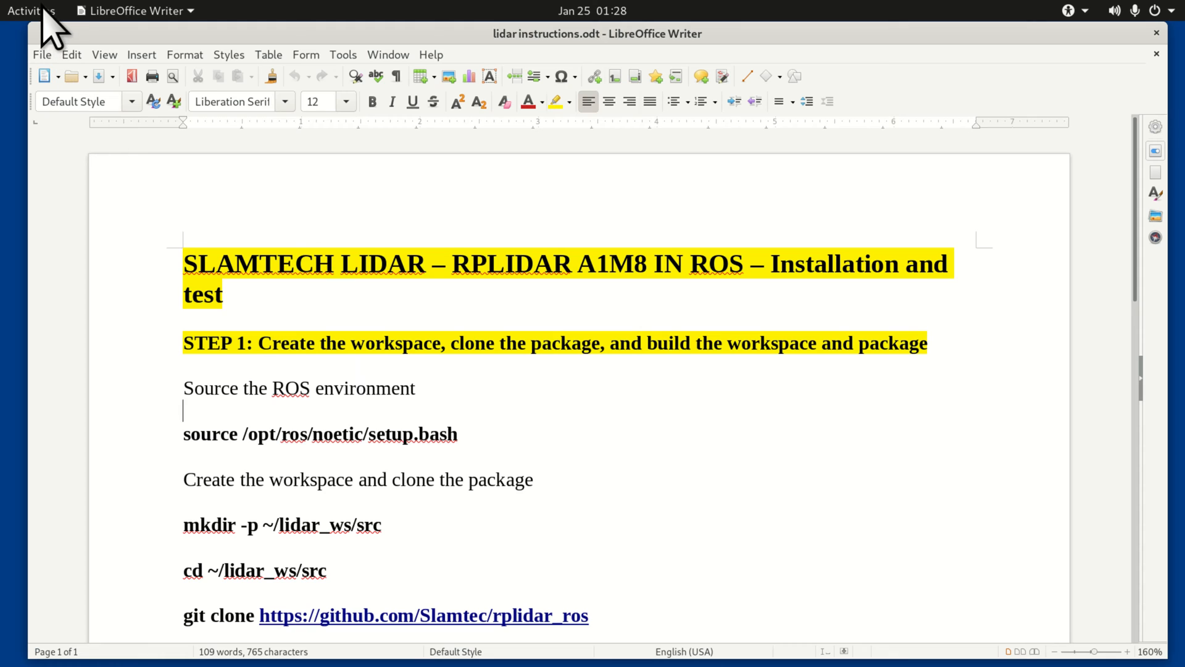
{"action": "left_click", "coordinate": [30, 11]}
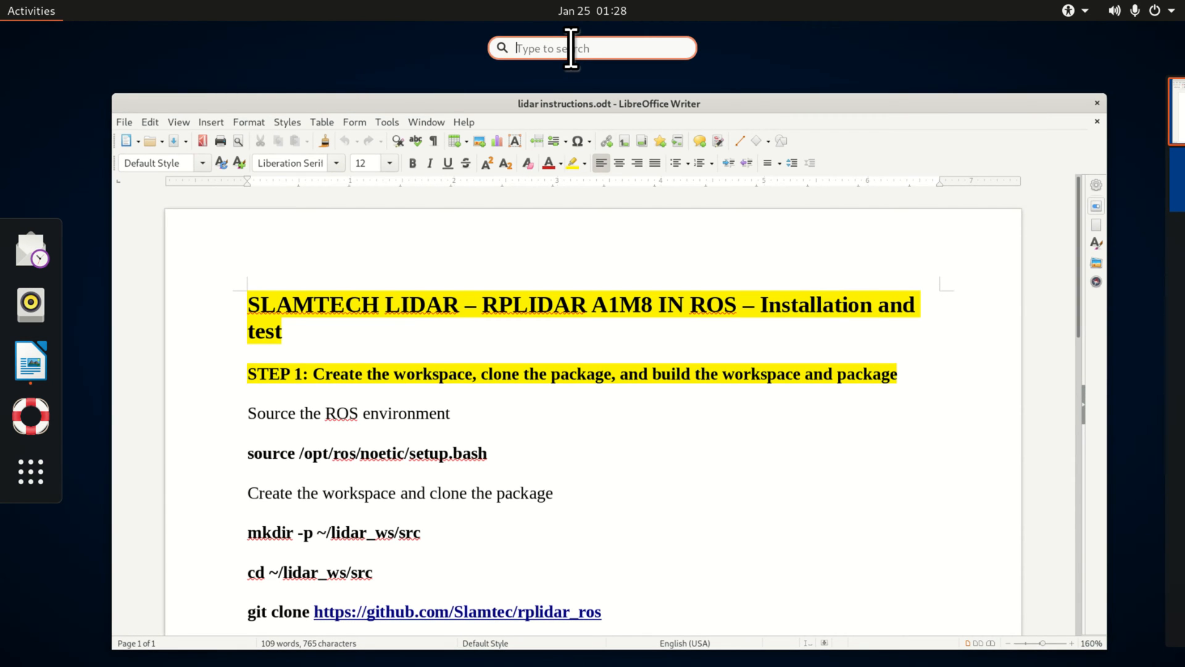
{"action": "type", "text": "hto"}
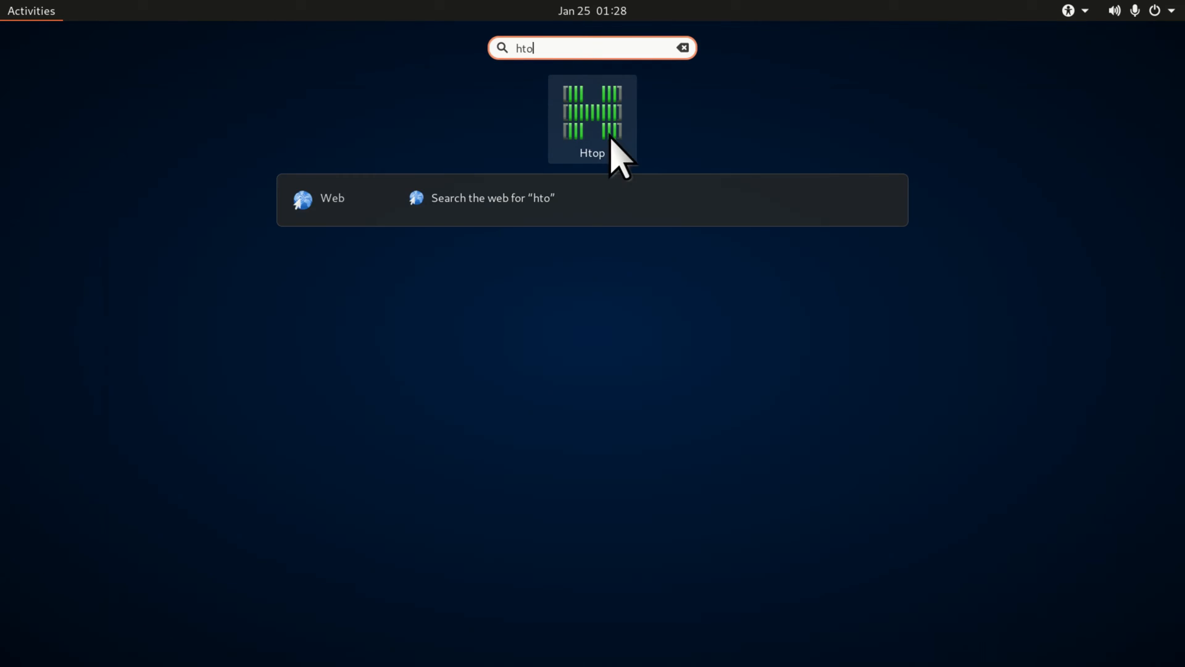
{"action": "left_click", "coordinate": [592, 114]}
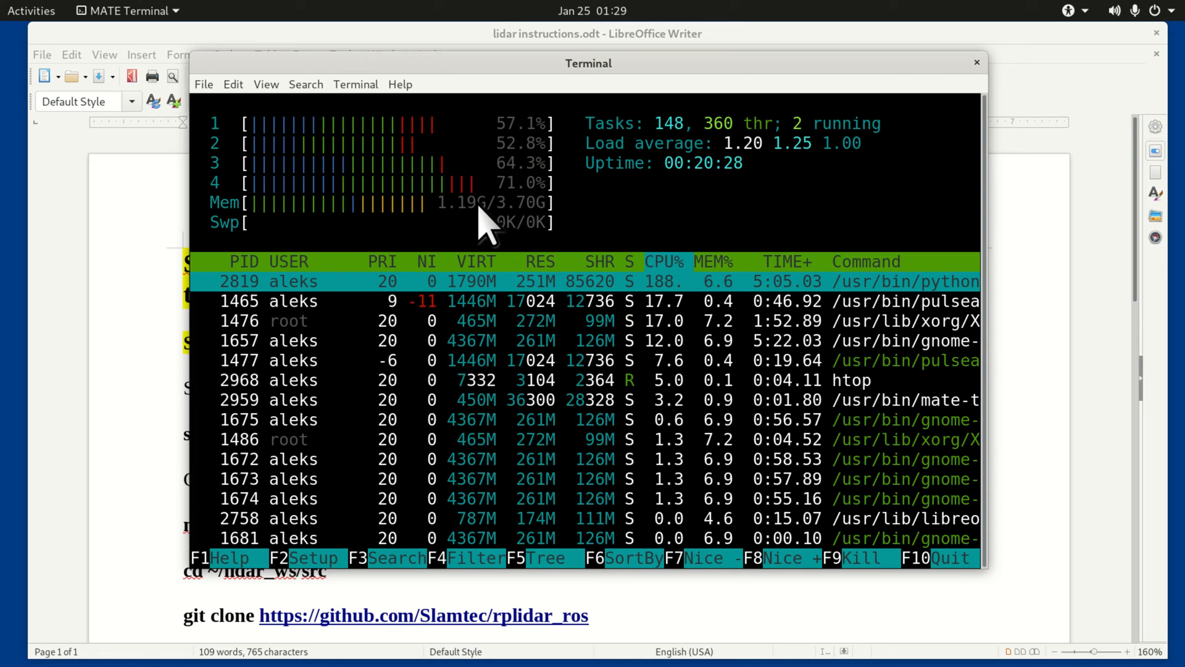
{"action": "mouse_move", "coordinate": [552, 226]}
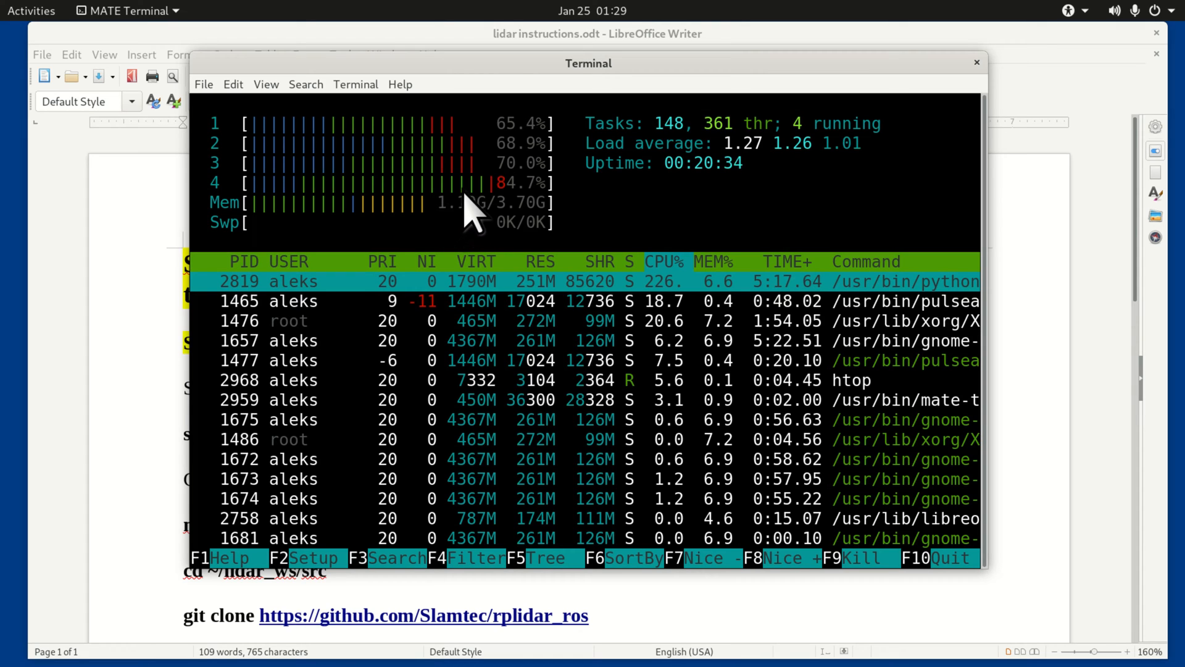
{"action": "mouse_move", "coordinate": [419, 147]}
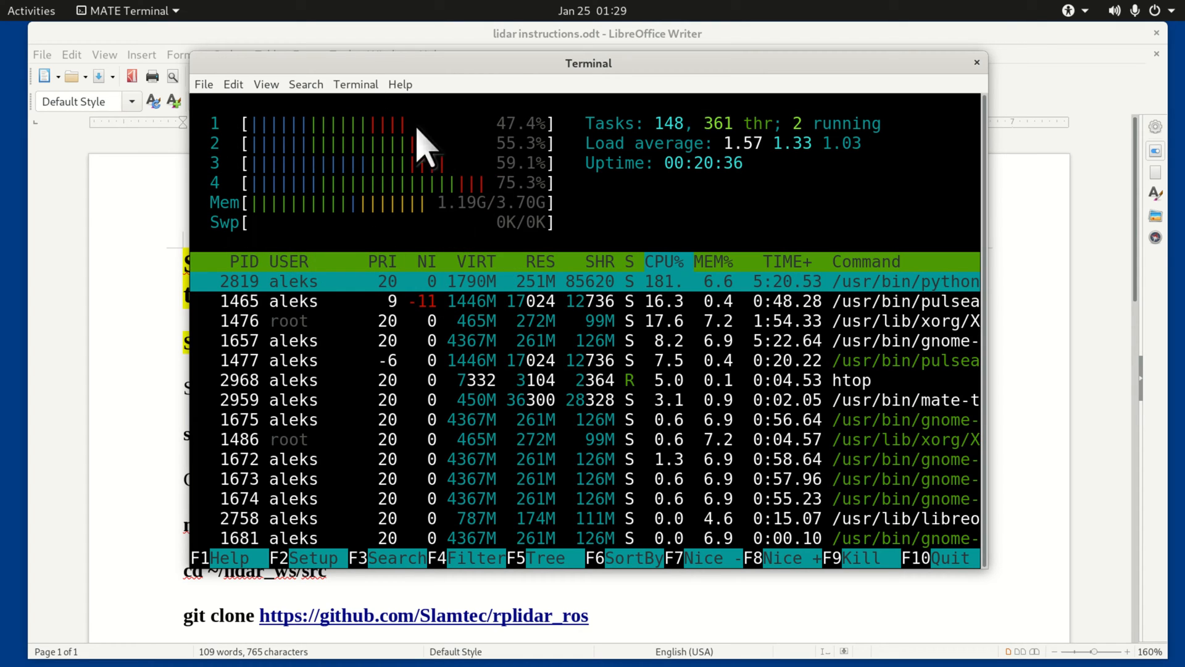
{"action": "mouse_move", "coordinate": [468, 200]}
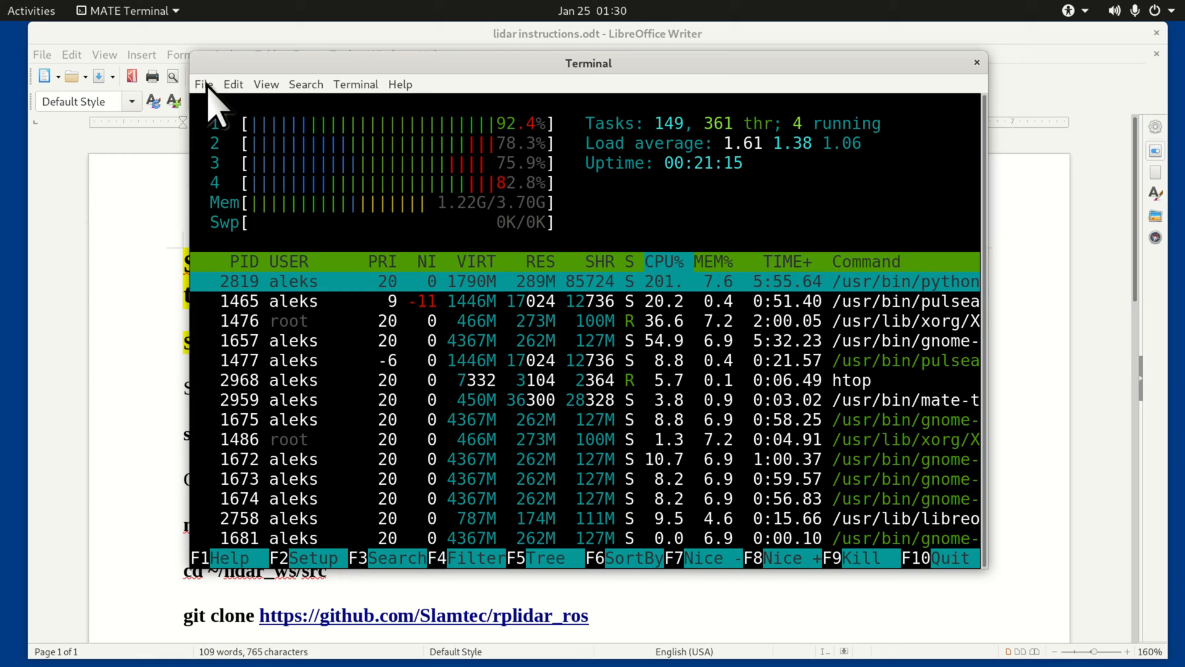
Open a new terminal window and paste the ROS Noetic source command into it.
{"action": "left_click", "coordinate": [203, 84]}
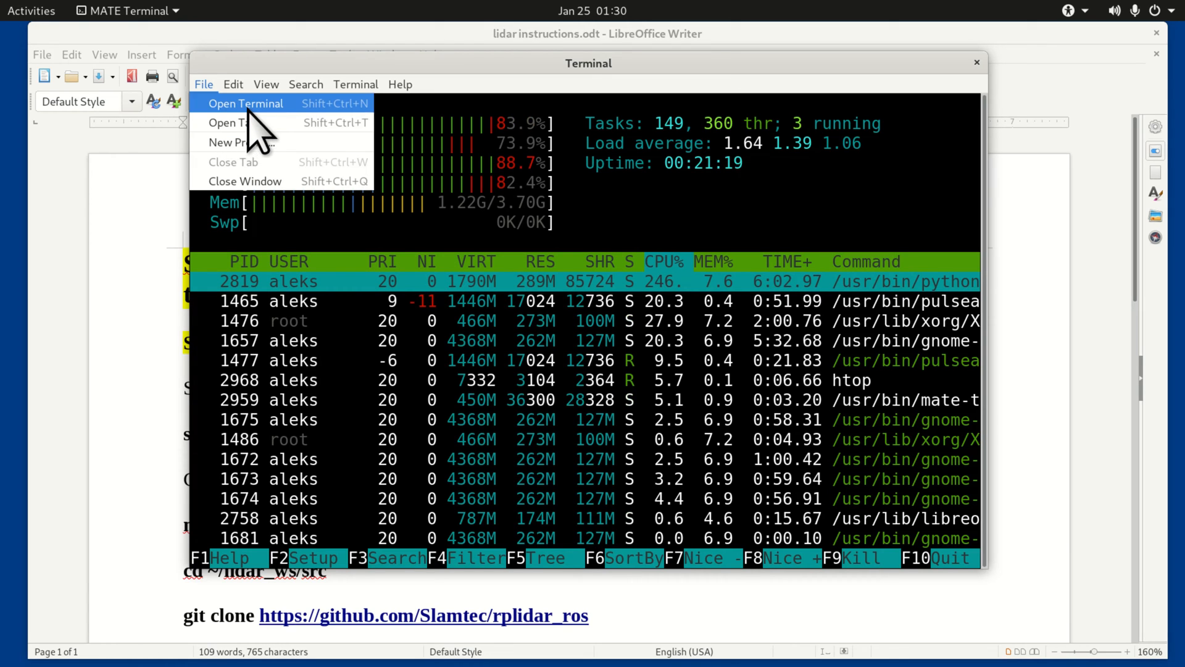
{"action": "left_click", "coordinate": [245, 104]}
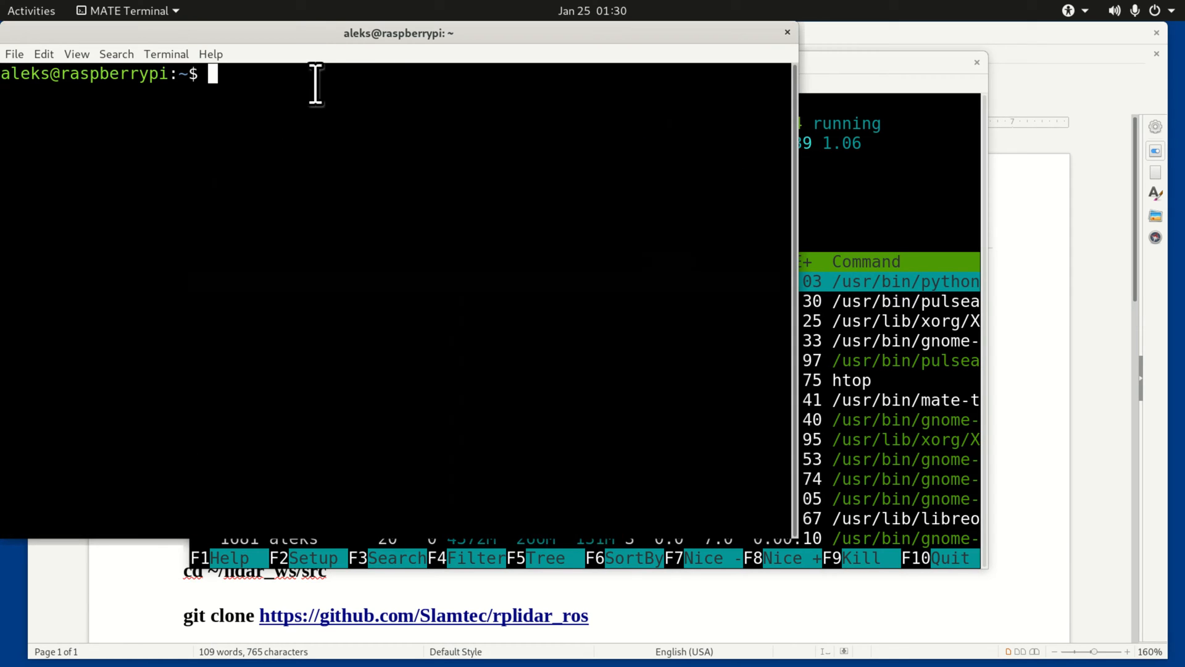
{"action": "left_click_drag", "start_coordinate": [398, 32], "coordinate": [649, 74]}
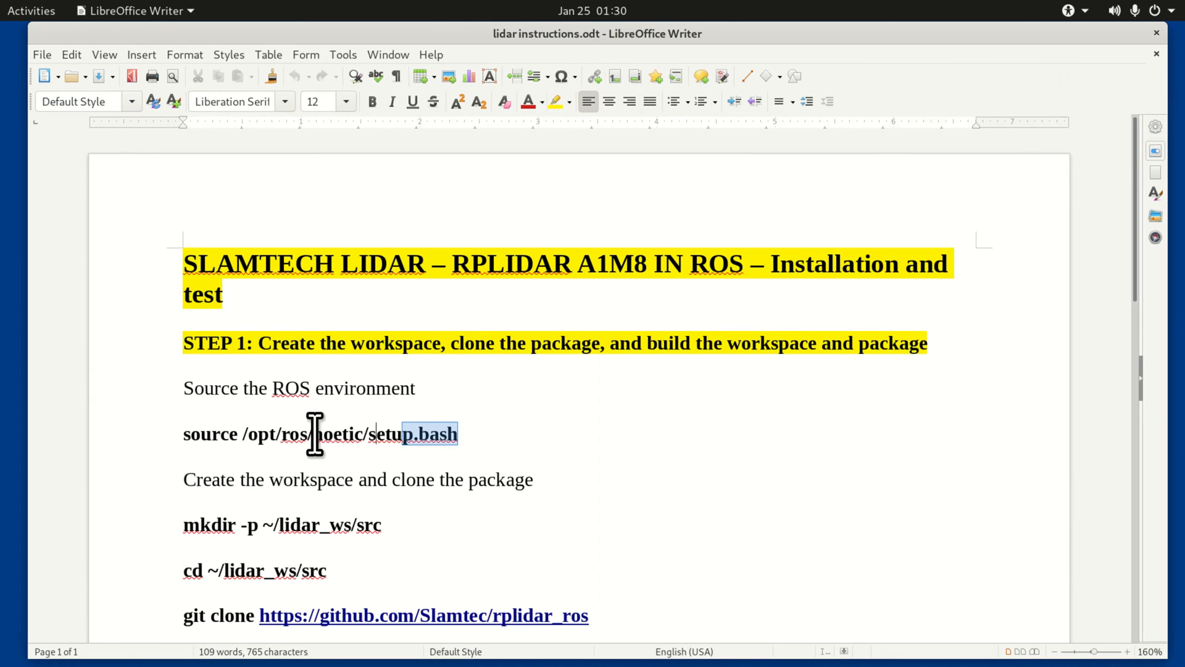
{"action": "right_click", "coordinate": [318, 434]}
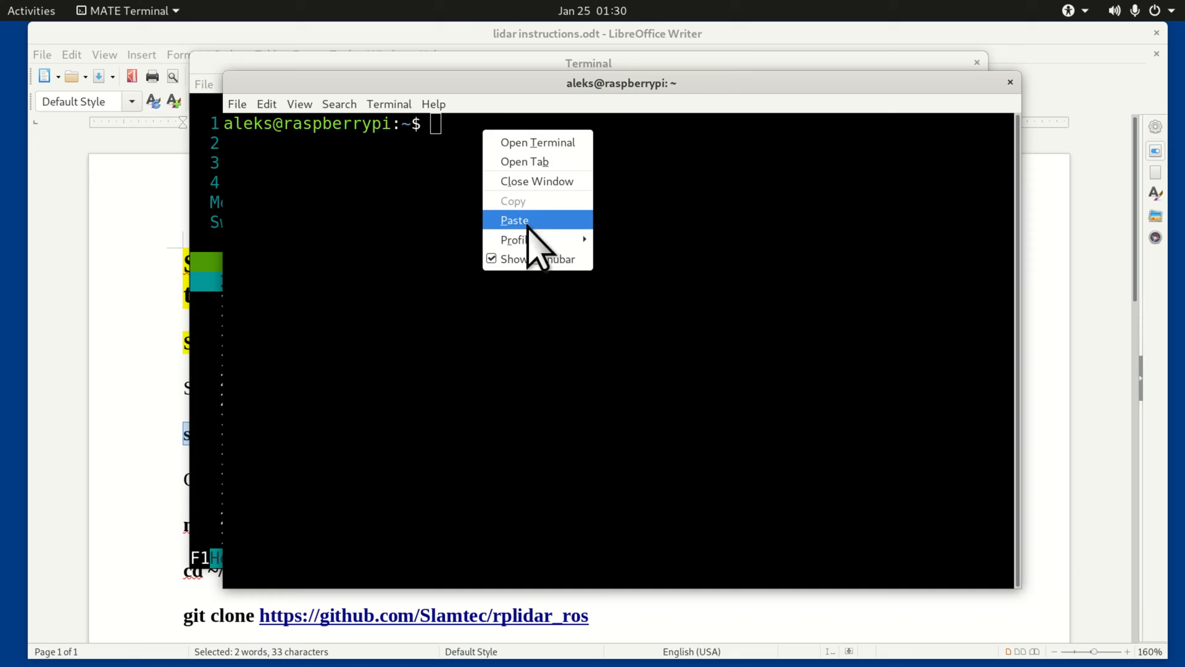
{"action": "left_click", "coordinate": [514, 220]}
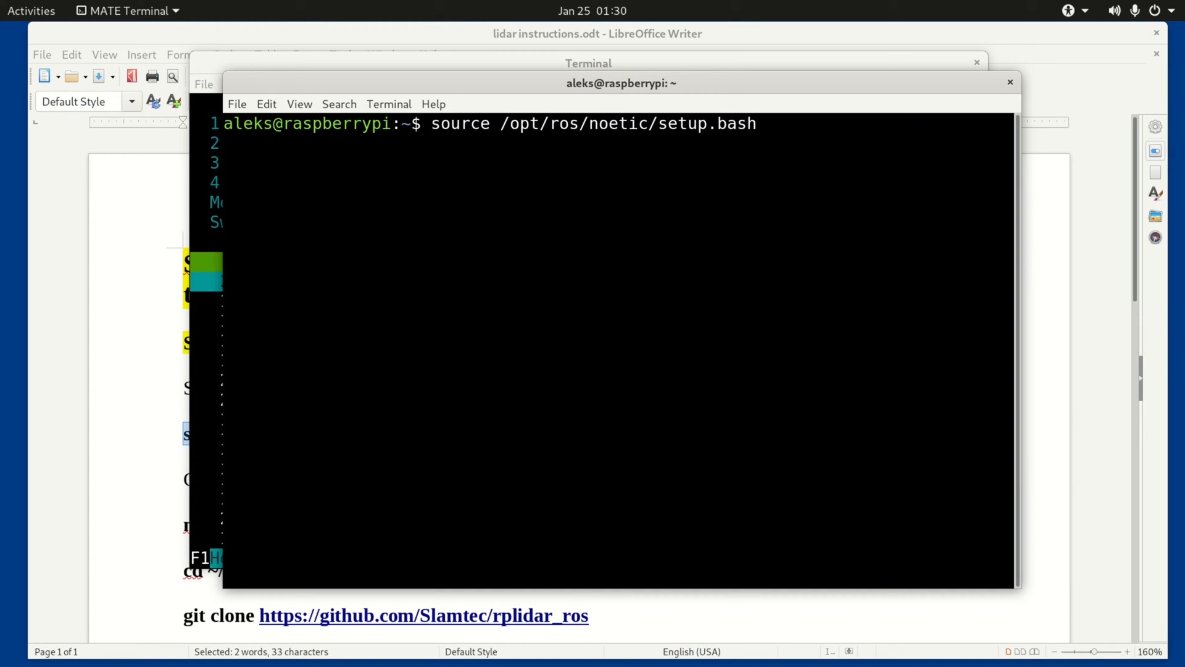
Create the ~/lidar_ws/src workspace folder with mkdir and type cd ~/lidar_ws/src.
{"action": "left_click", "coordinate": [1010, 82]}
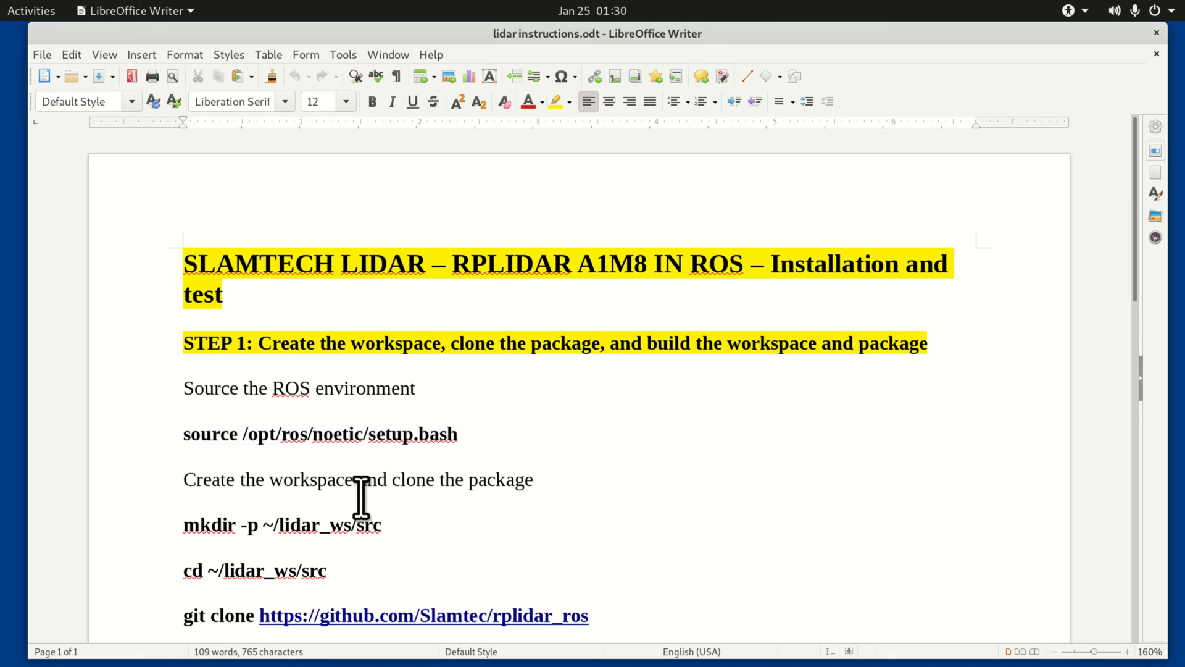
{"action": "triple_click", "coordinate": [282, 524]}
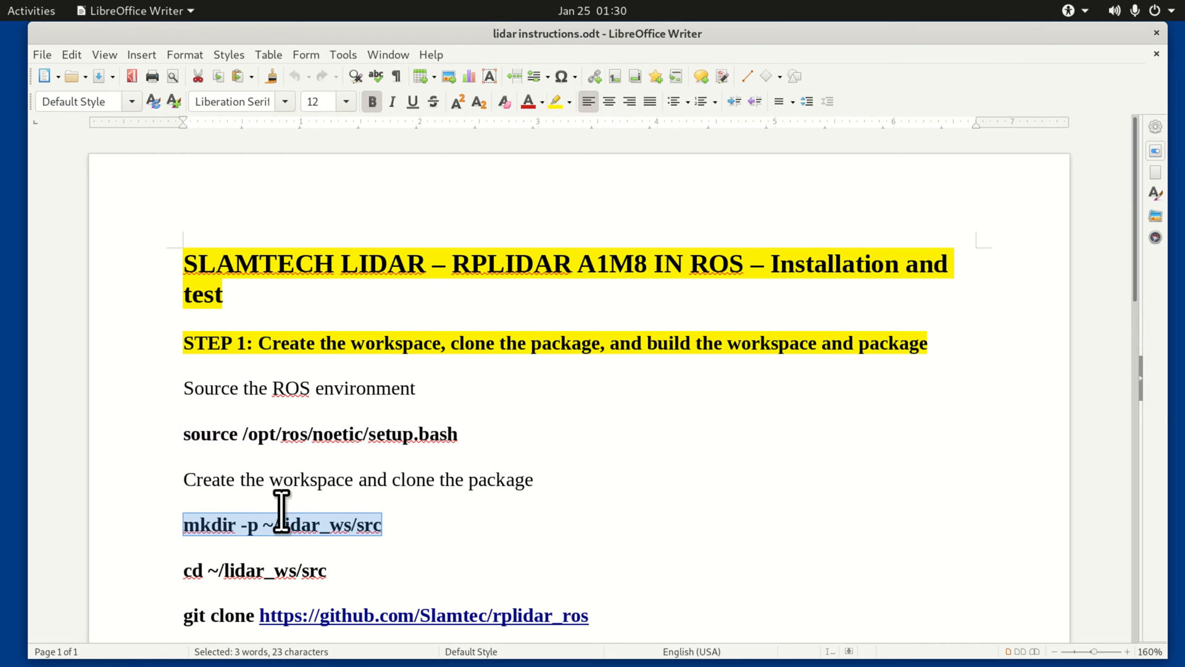
{"action": "right_click", "coordinate": [437, 143]}
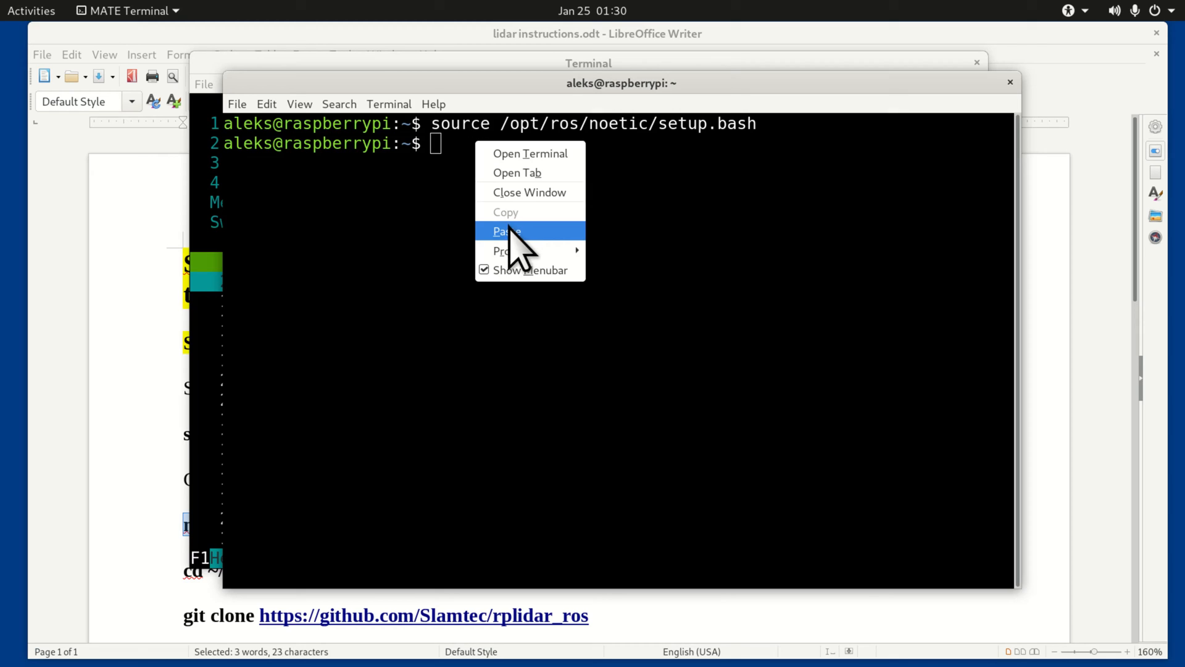
{"action": "left_click", "coordinate": [505, 230]}
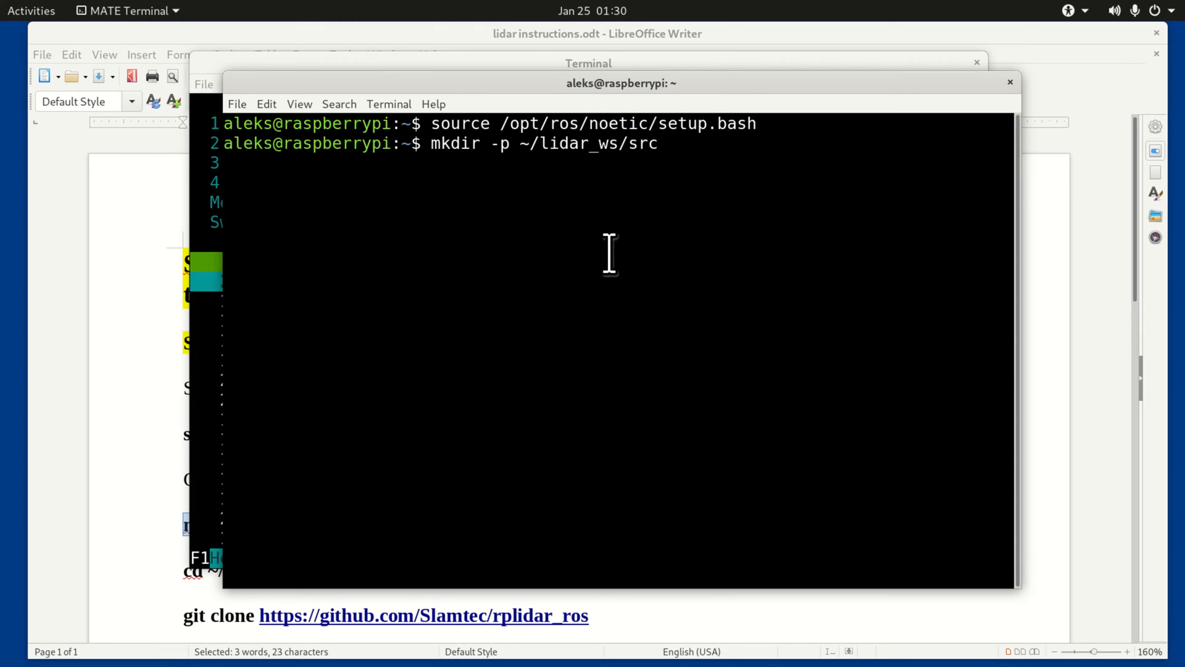
{"action": "key", "text": "Return"}
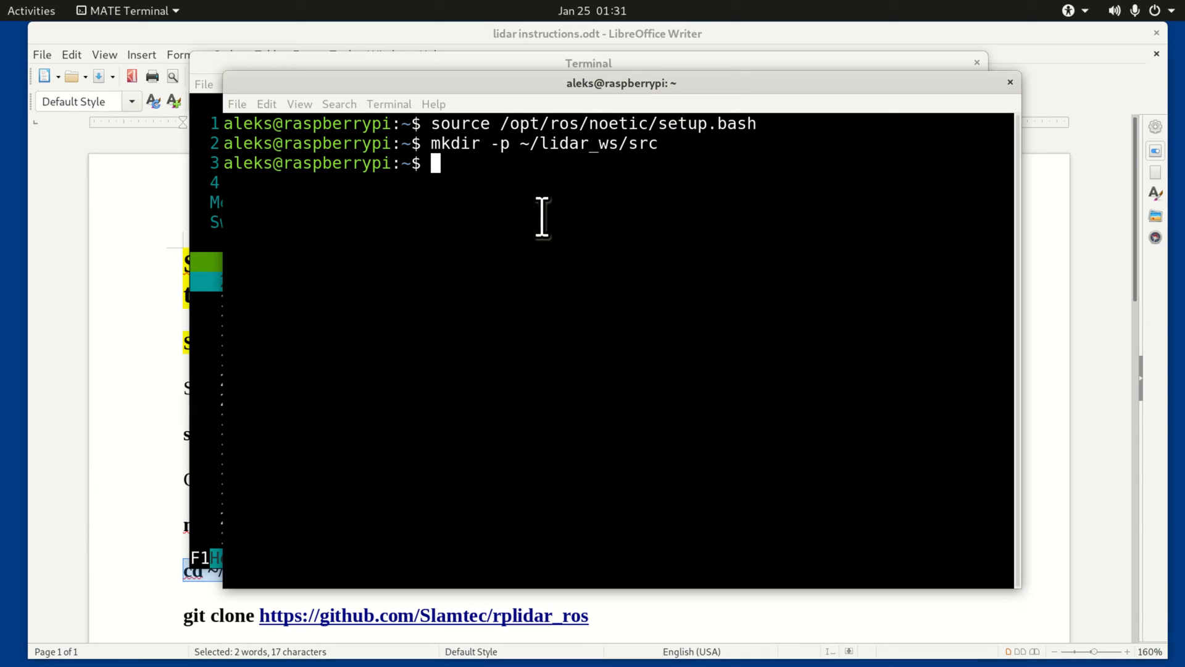
{"action": "type", "text": "cd ~/lidar_ws/src"}
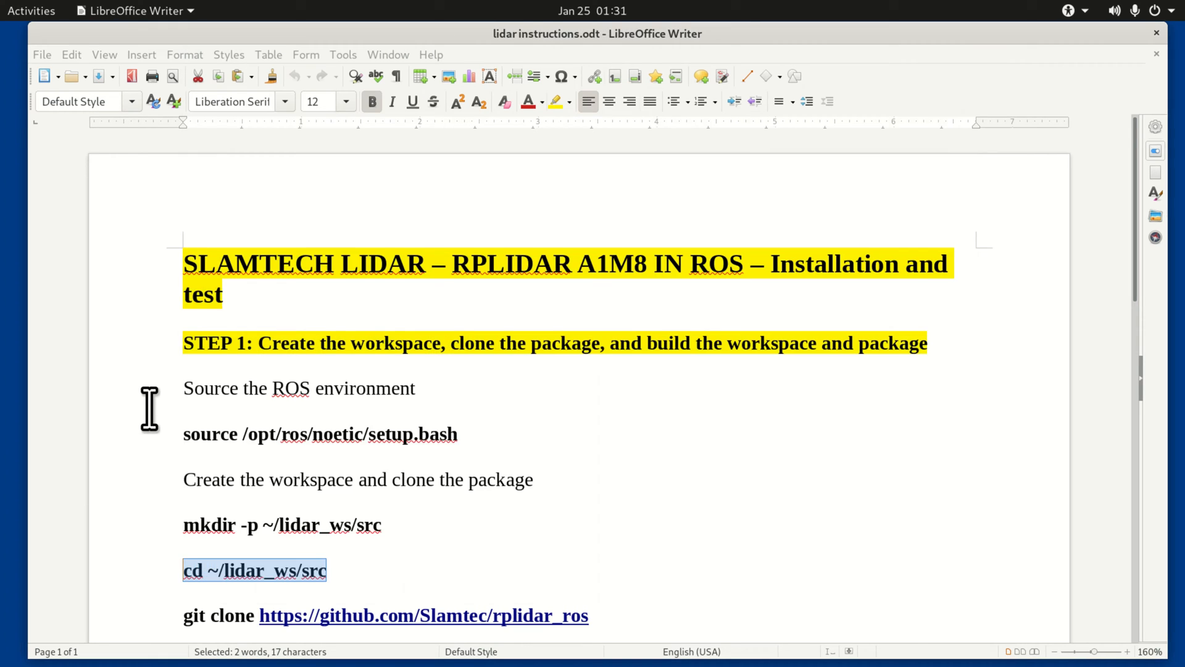
Clone the rplidar_ros repository into ~/lidar_ws/src, then cd back to ~/lidar_ws.
{"action": "scroll", "scroll_direction": "down", "scroll_amount": 3}
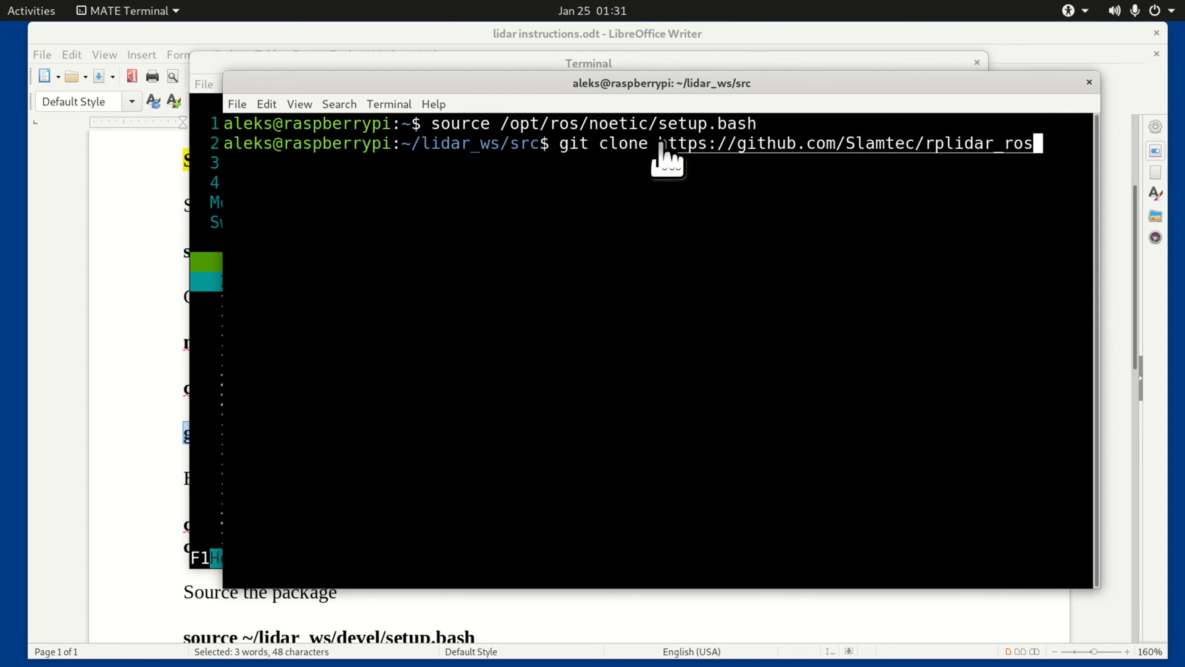
{"action": "mouse_move", "coordinate": [1011, 219]}
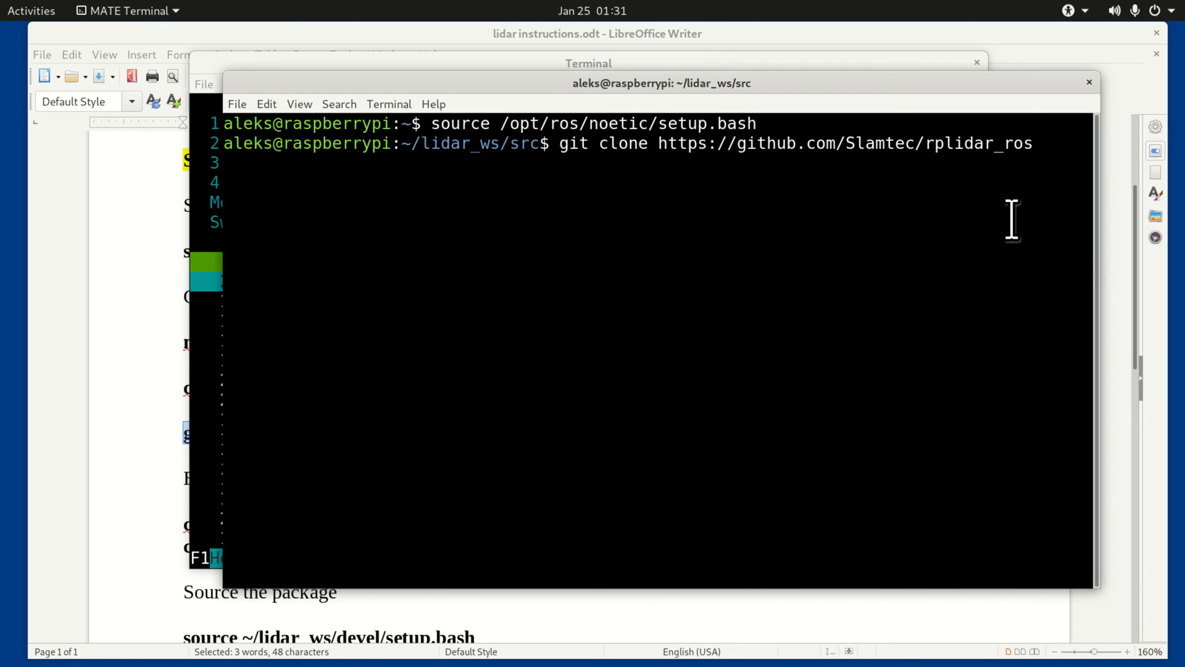
{"action": "key", "text": "Return"}
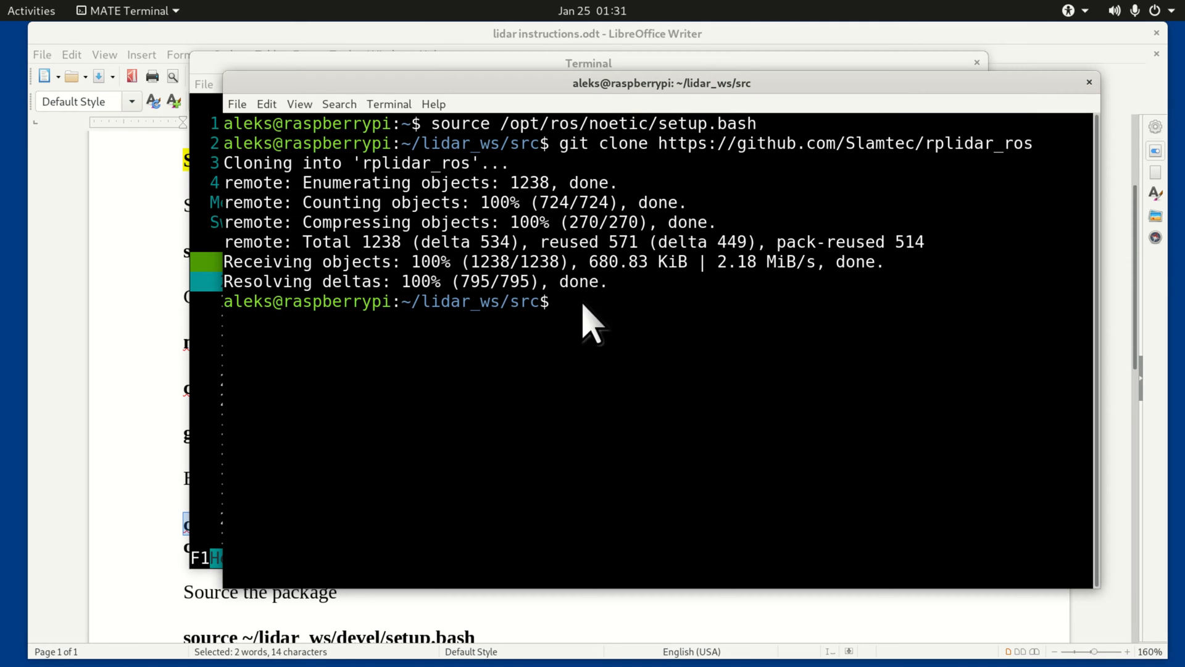
{"action": "type", "text": "cd ~/lidar_ws/"}
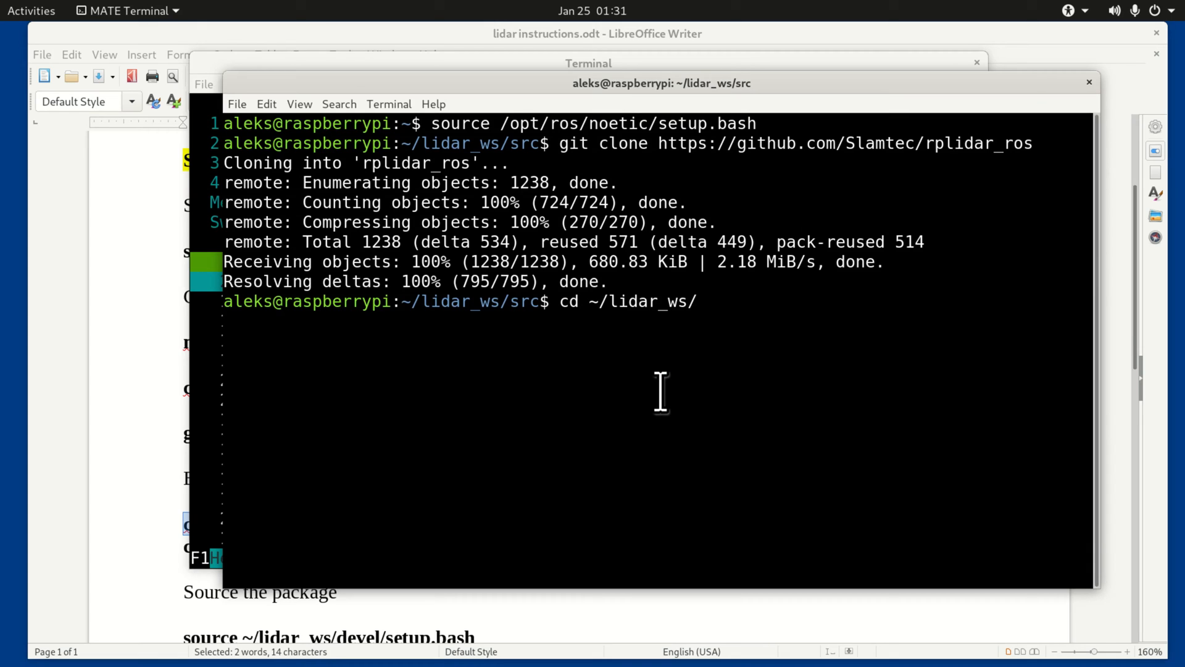
{"action": "key", "text": "Return"}
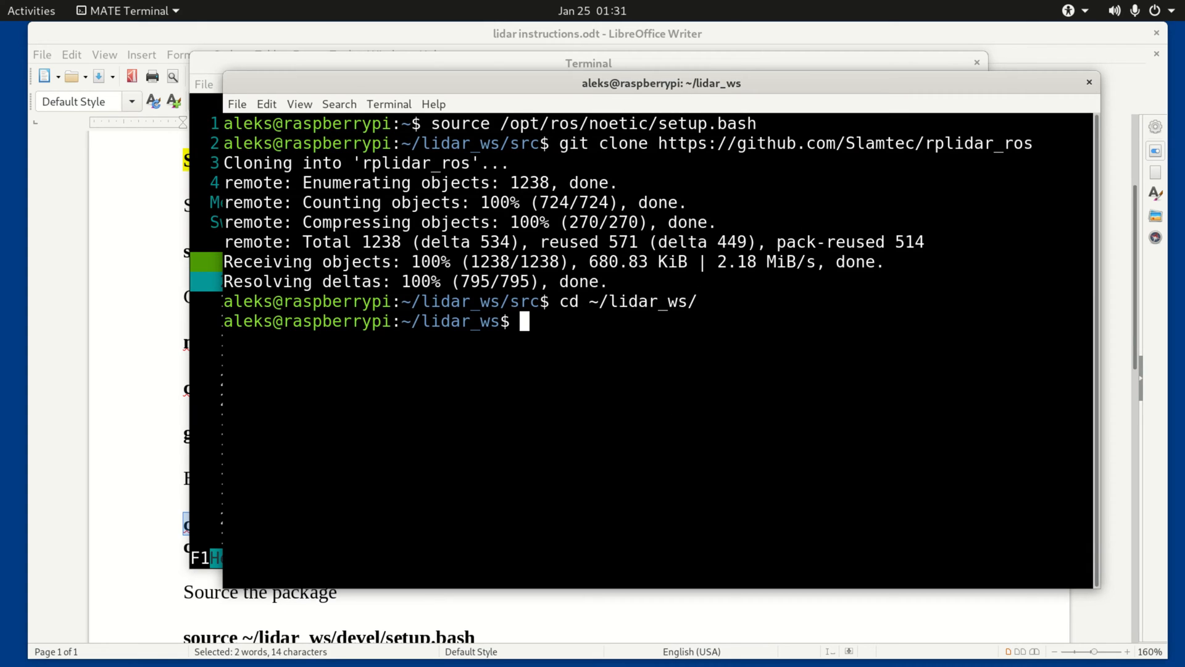
{"action": "mouse_move", "coordinate": [128, 497]}
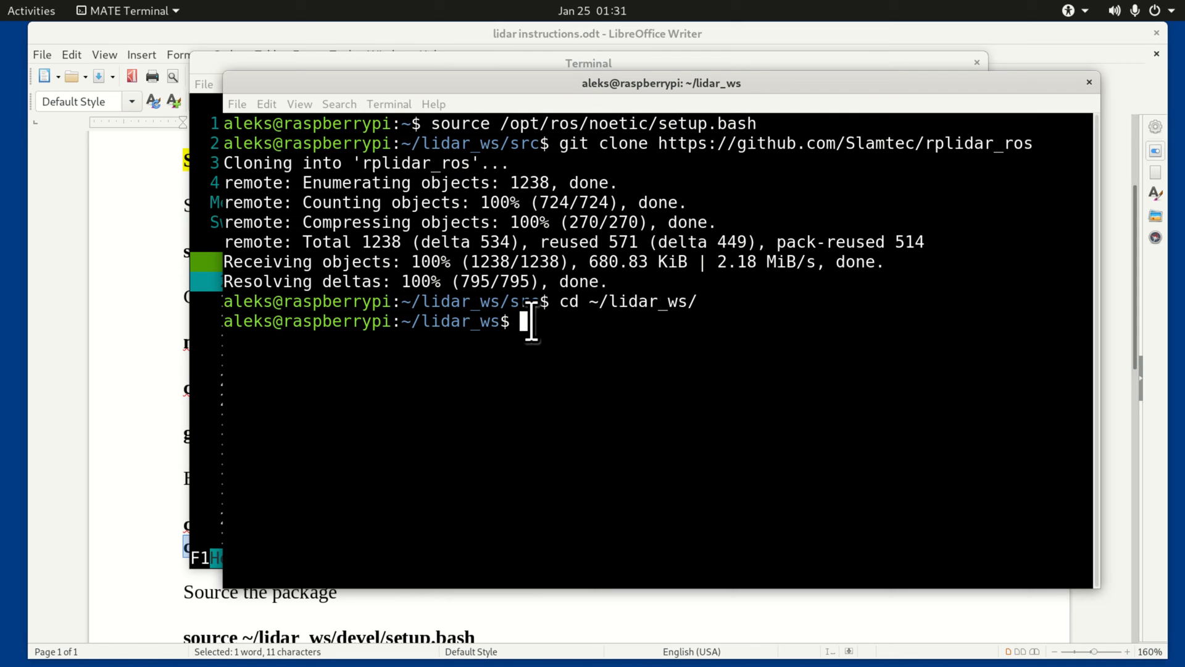
Run catkin_make in ~/lidar_ws and follow the output while rplidar_ros compiles.
{"action": "type", "text": "catkin_make"}
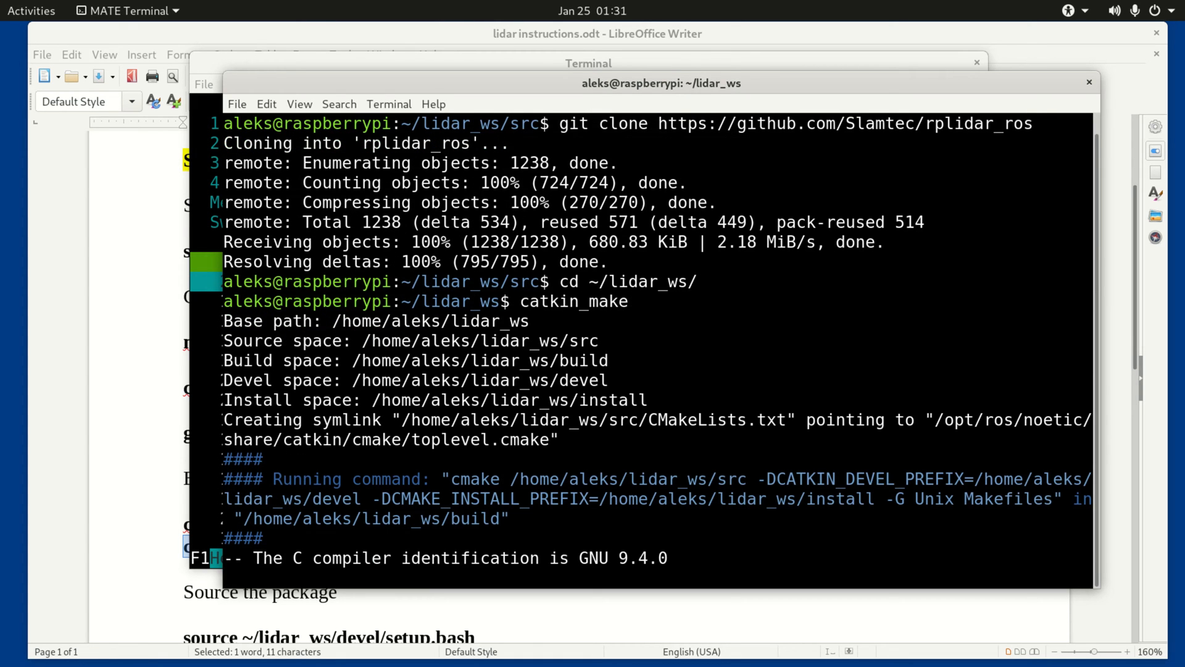
{"action": "scroll", "scroll_direction": "down", "scroll_amount": 3}
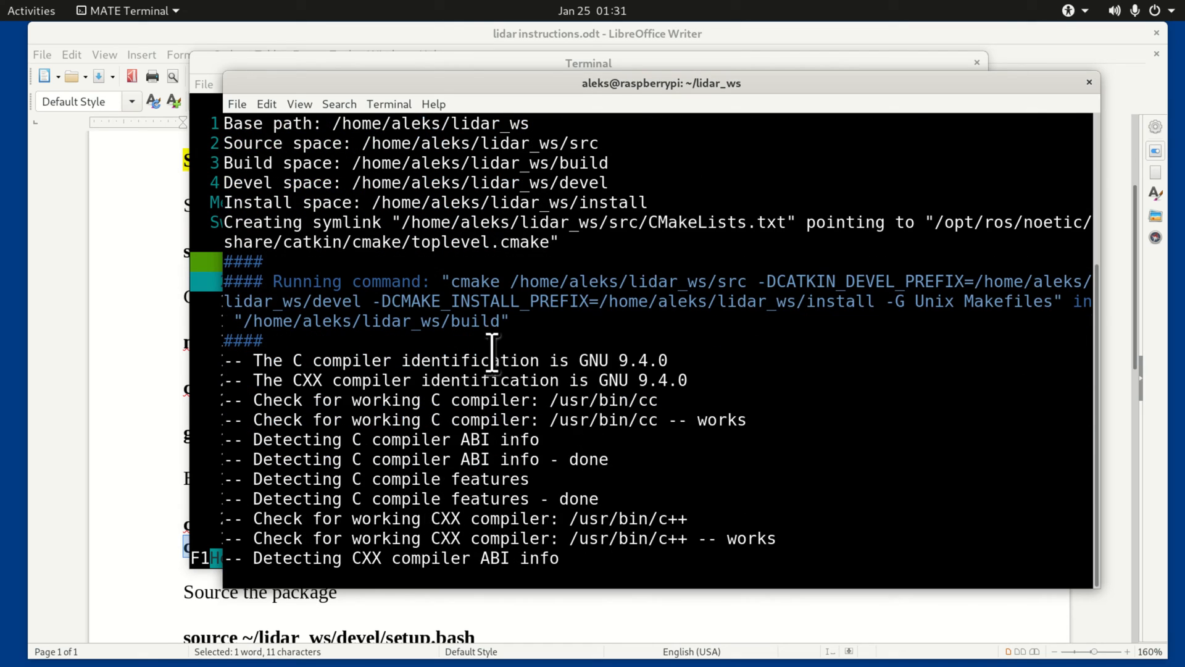
{"action": "scroll", "scroll_direction": "down", "scroll_amount": 3}
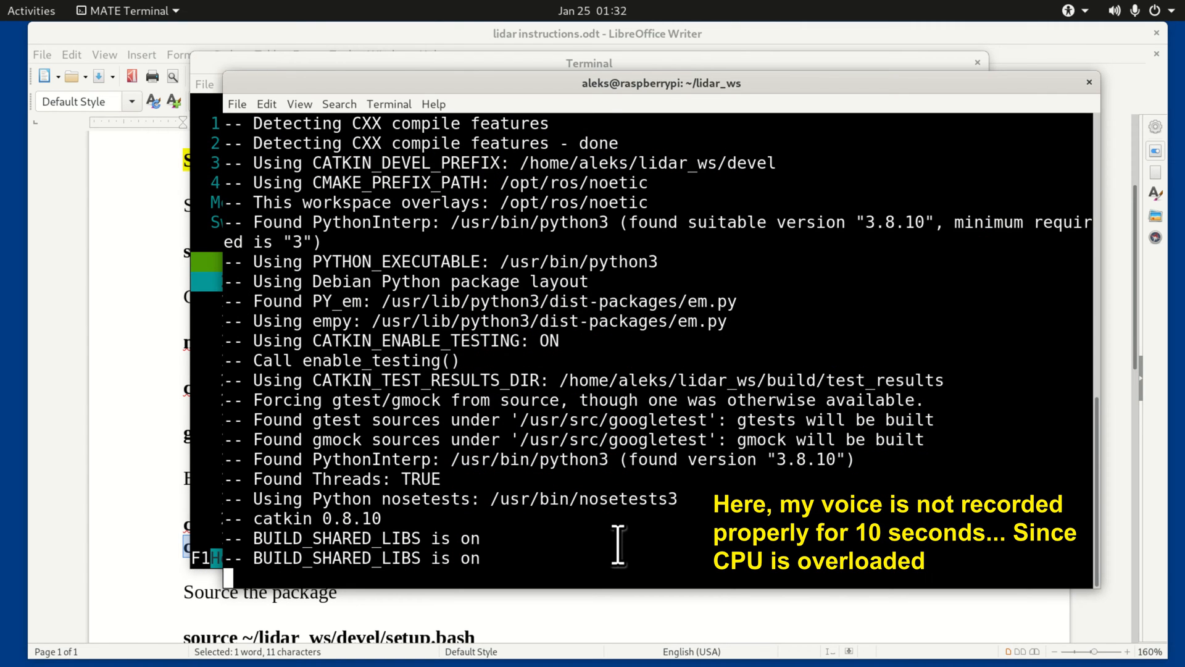
{"action": "scroll", "scroll_direction": "down", "scroll_amount": 3}
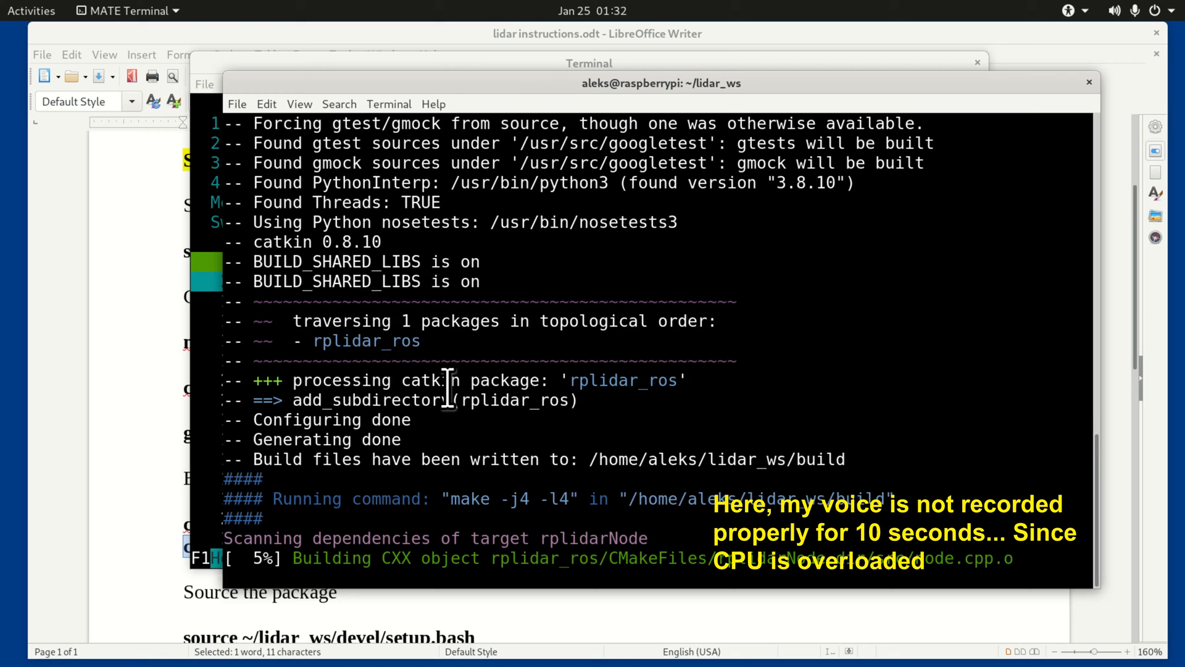
{"action": "mouse_move", "coordinate": [559, 269]}
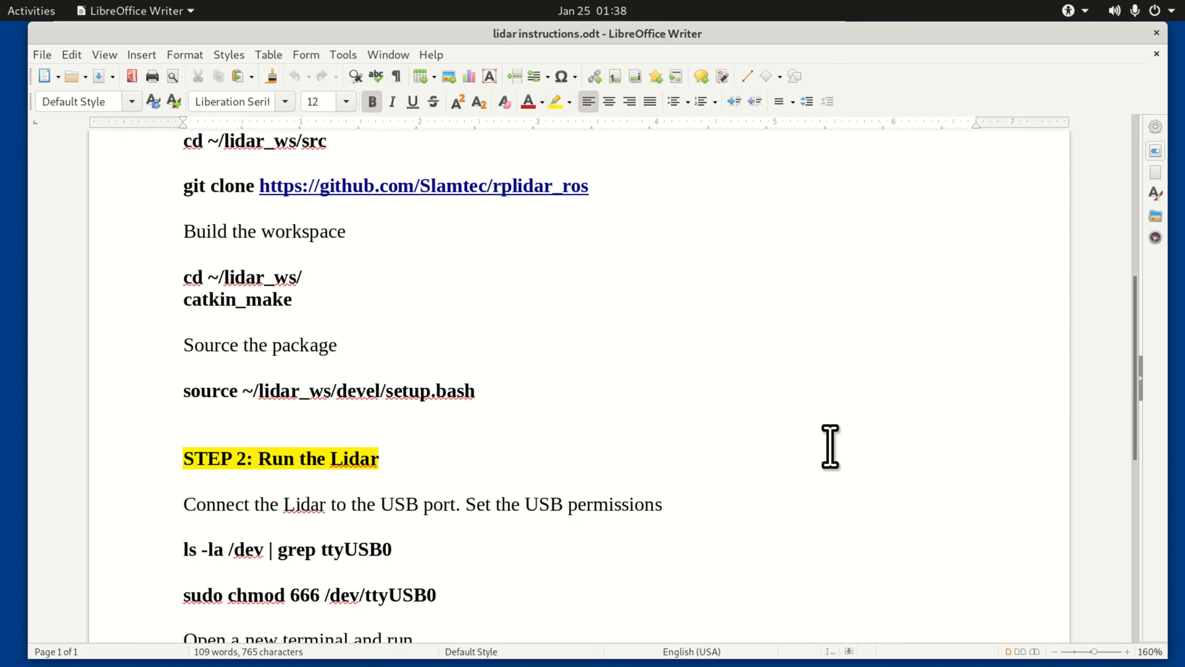
Paste and run source ~/lidar_ws/devel/setup.bash in the terminal.
{"action": "triple_click", "coordinate": [328, 390]}
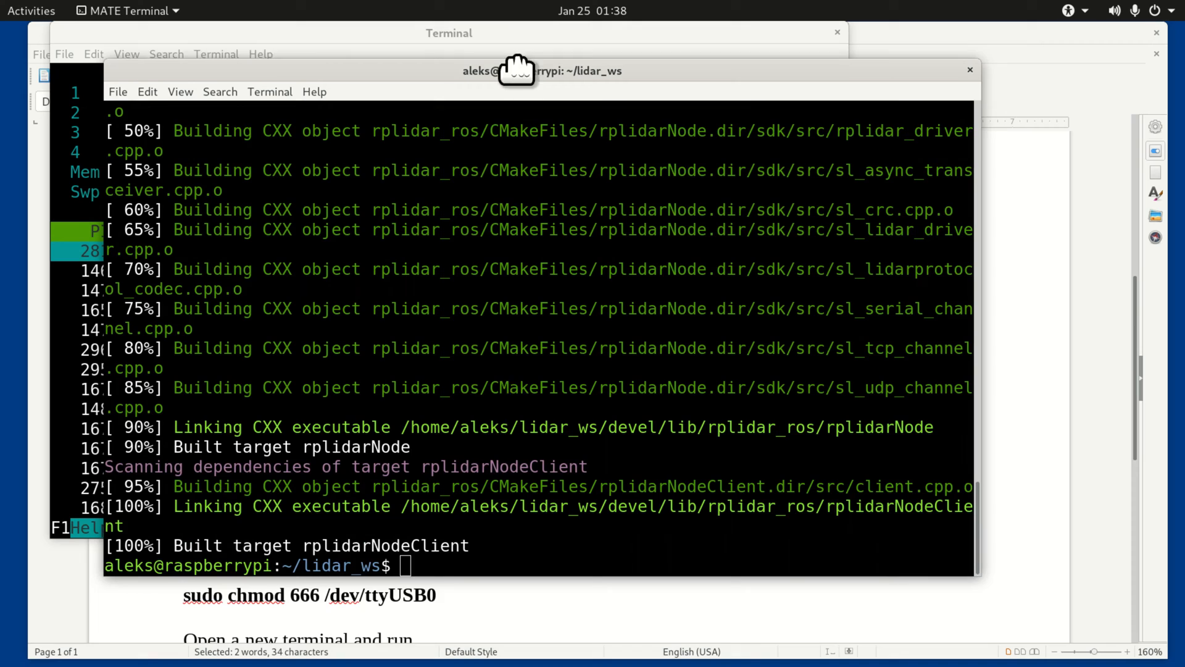
{"action": "right_click", "coordinate": [507, 514]}
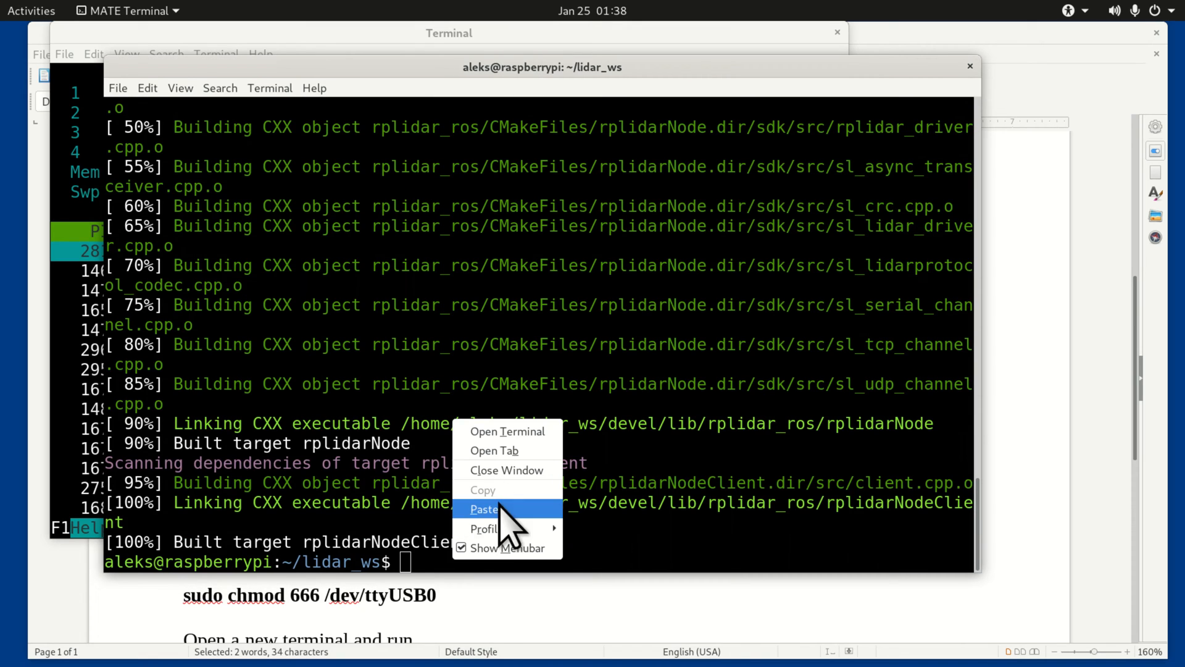
{"action": "left_click", "coordinate": [484, 508]}
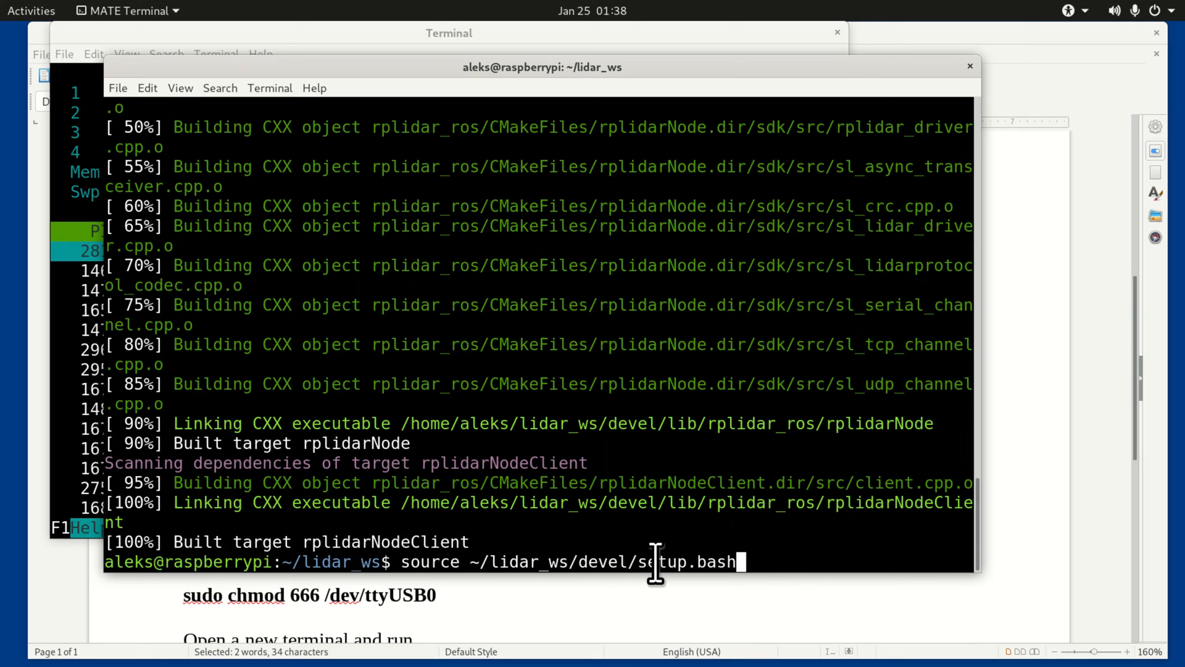
{"action": "mouse_move", "coordinate": [856, 525]}
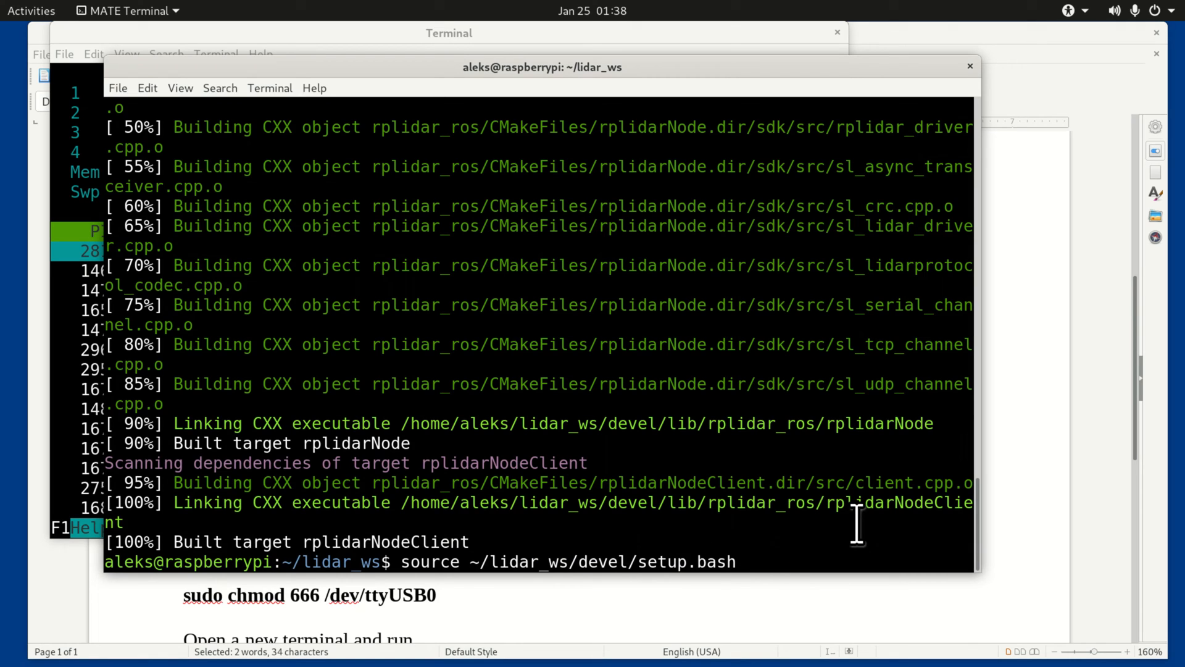
{"action": "key", "text": "Return"}
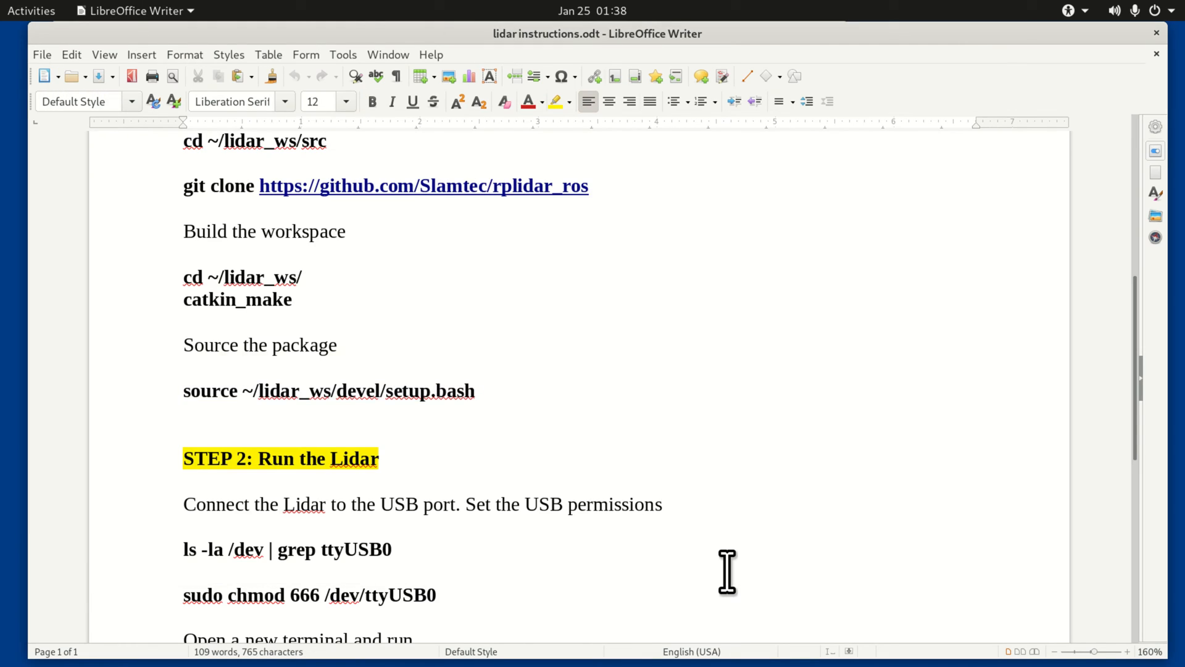
Run ls -la /dev | grep ttyUSB0 to confirm the LiDAR device is present.
{"action": "scroll", "scroll_direction": "down", "scroll_amount": 3}
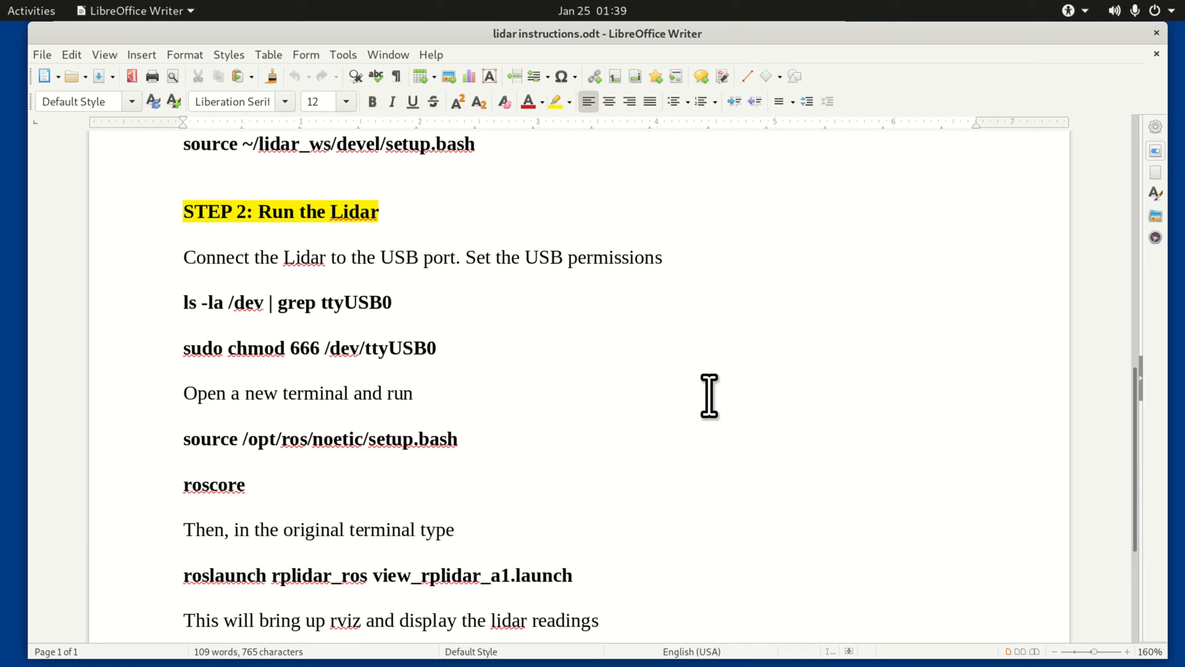
{"action": "left_click", "coordinate": [184, 370]}
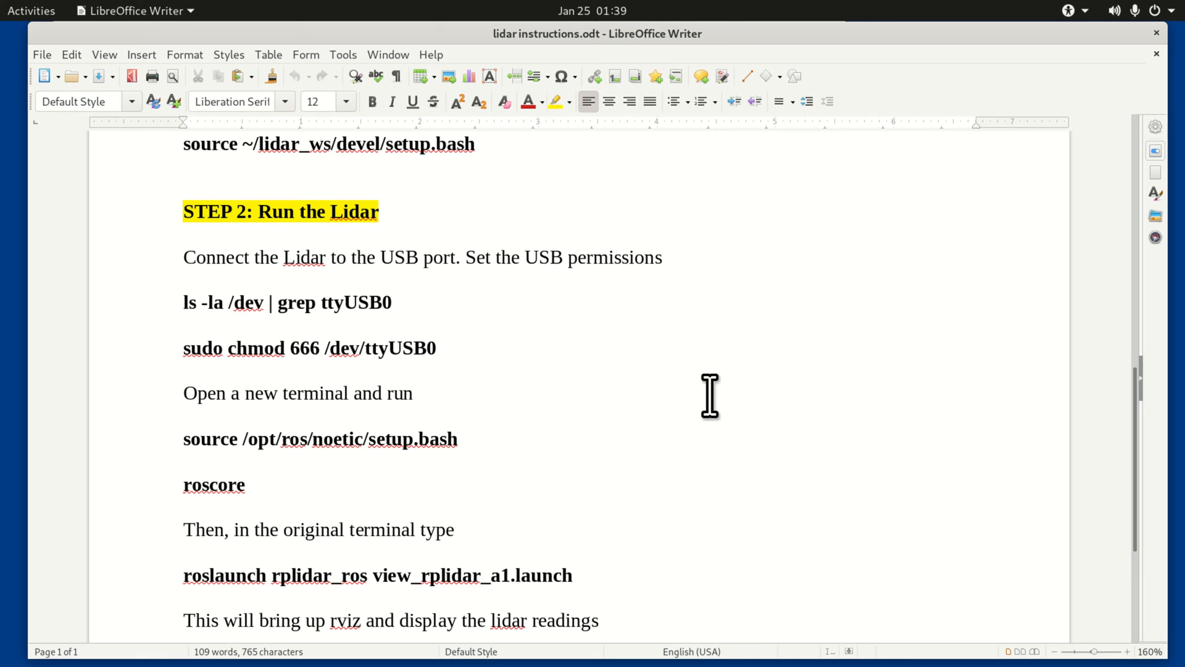
{"action": "left_click", "coordinate": [127, 11]}
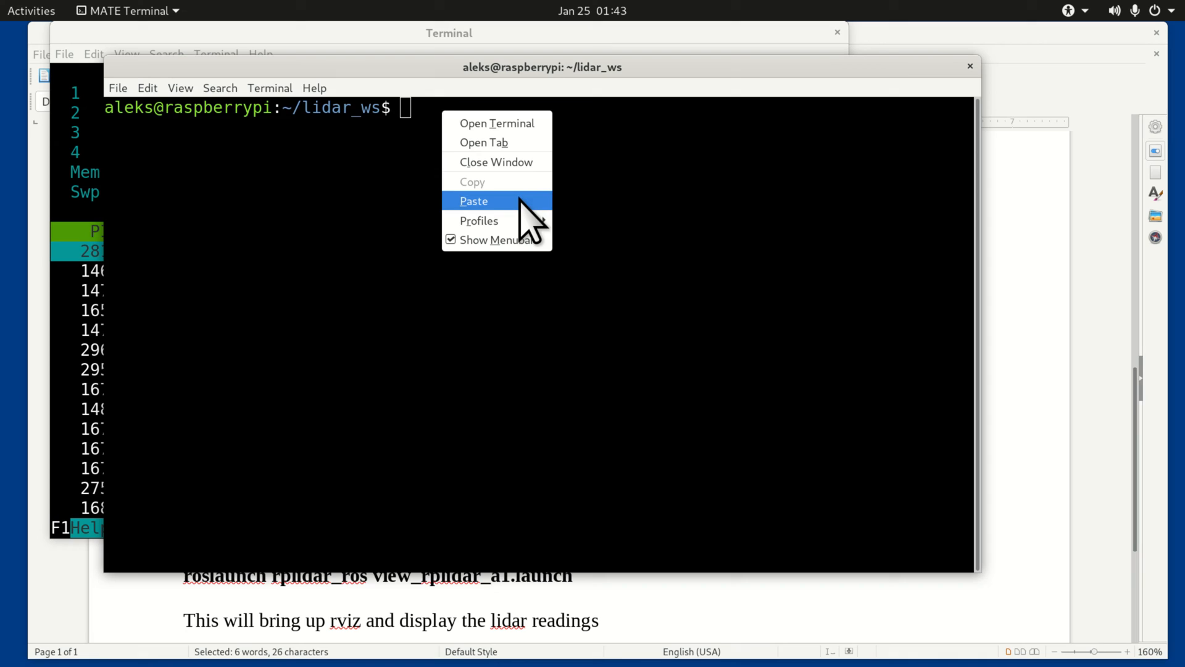
{"action": "left_click", "coordinate": [473, 200]}
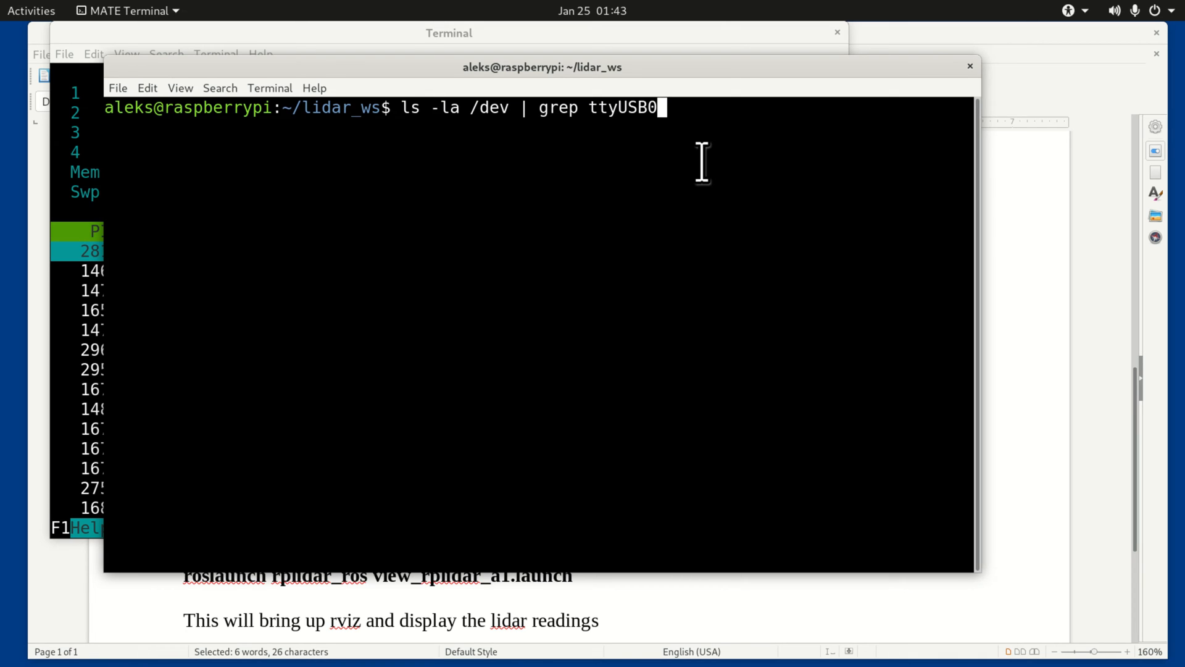
{"action": "key", "text": "Return"}
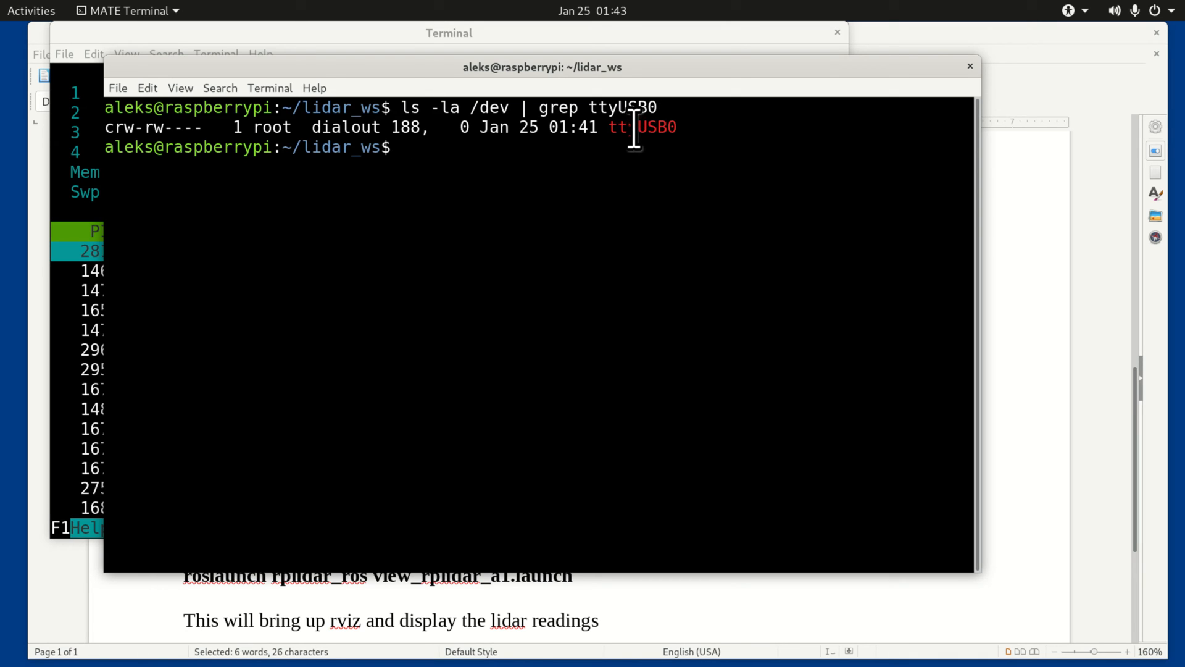
{"action": "double_click", "coordinate": [642, 126]}
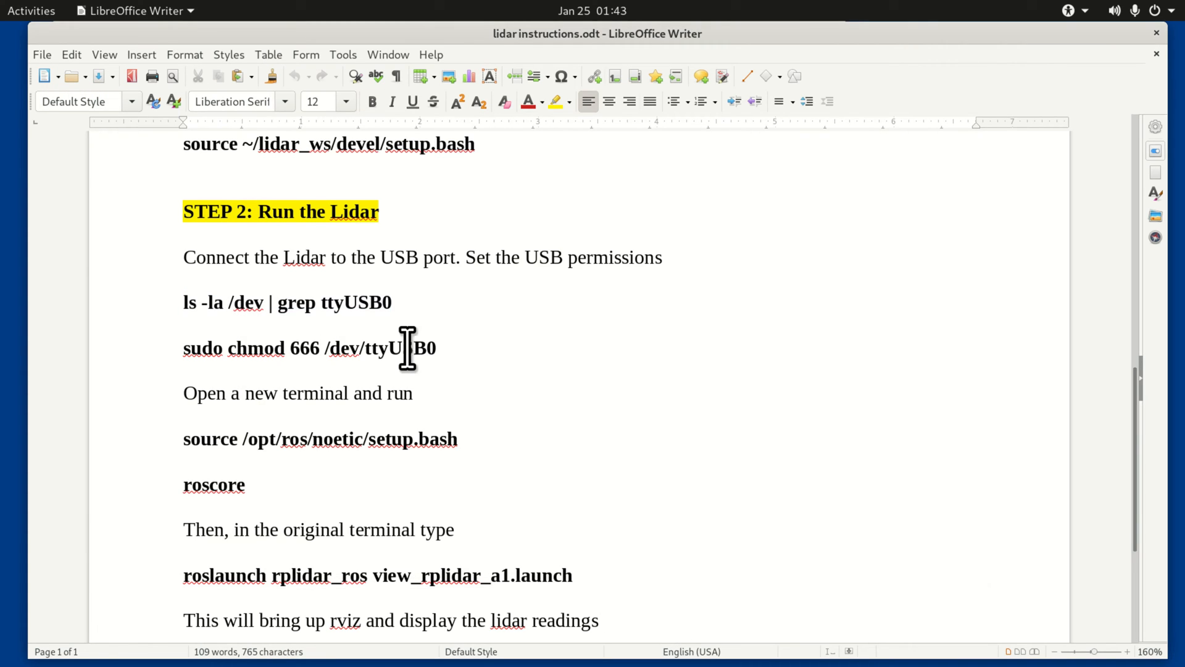
Run sudo chmod 666 /dev/ttyUSB0 and submit the administrator password.
{"action": "triple_click", "coordinate": [310, 348]}
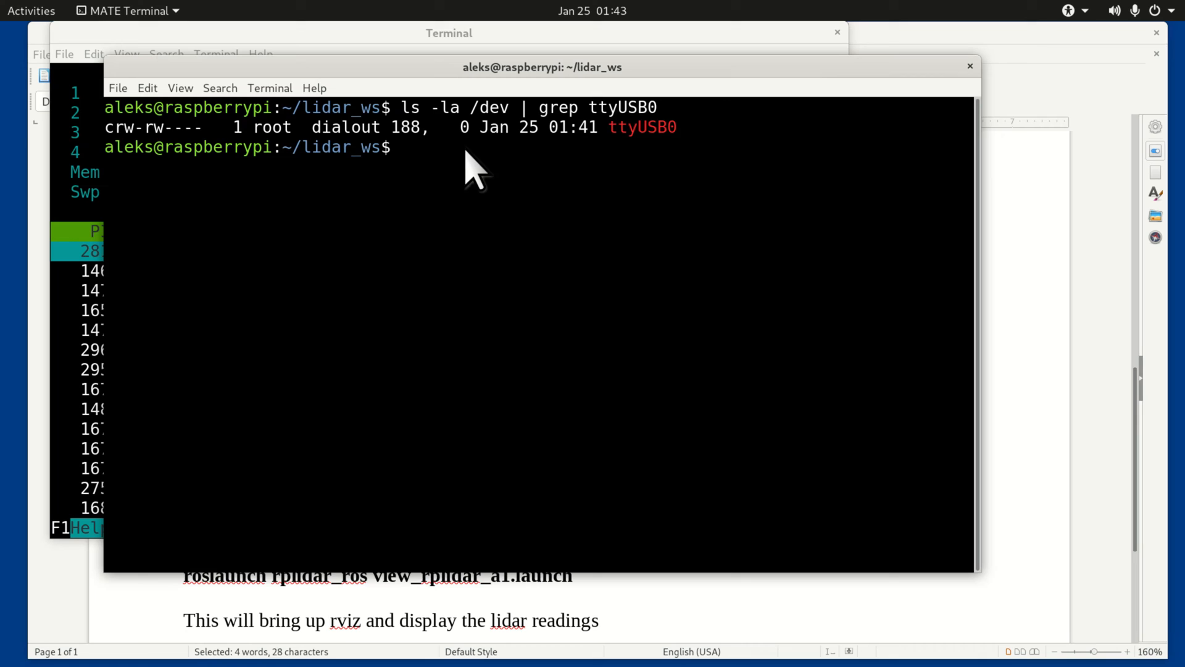
{"action": "type", "text": "sudo chmod 666 /dev/ttyUSB0"}
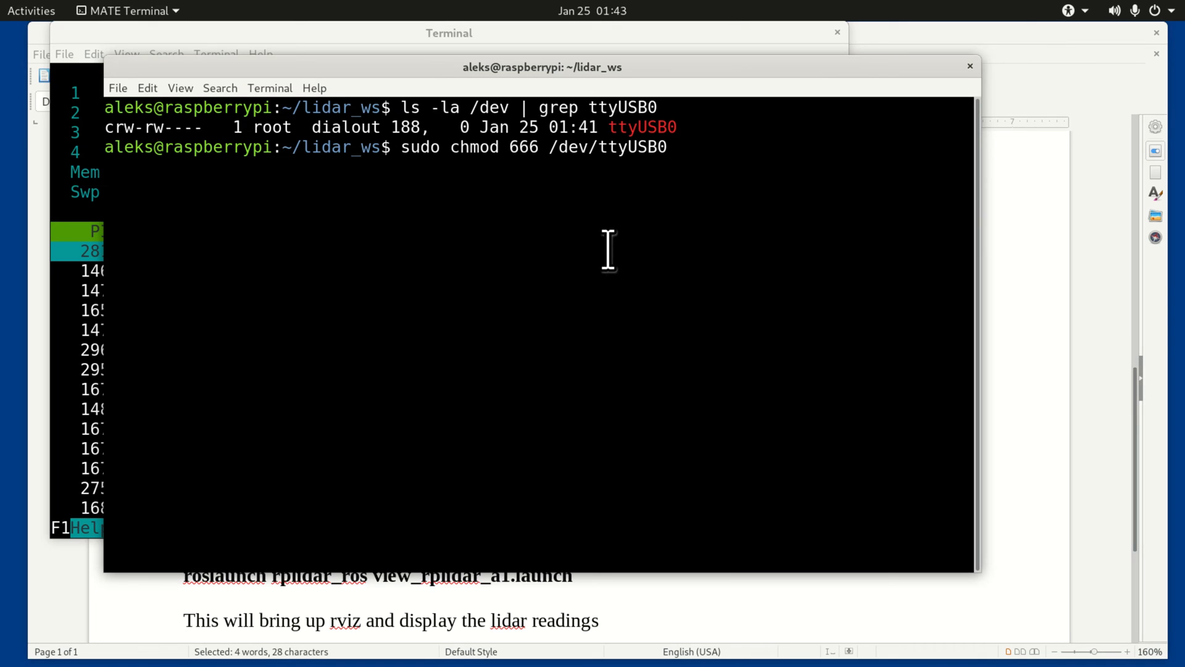
{"action": "key", "text": "Return"}
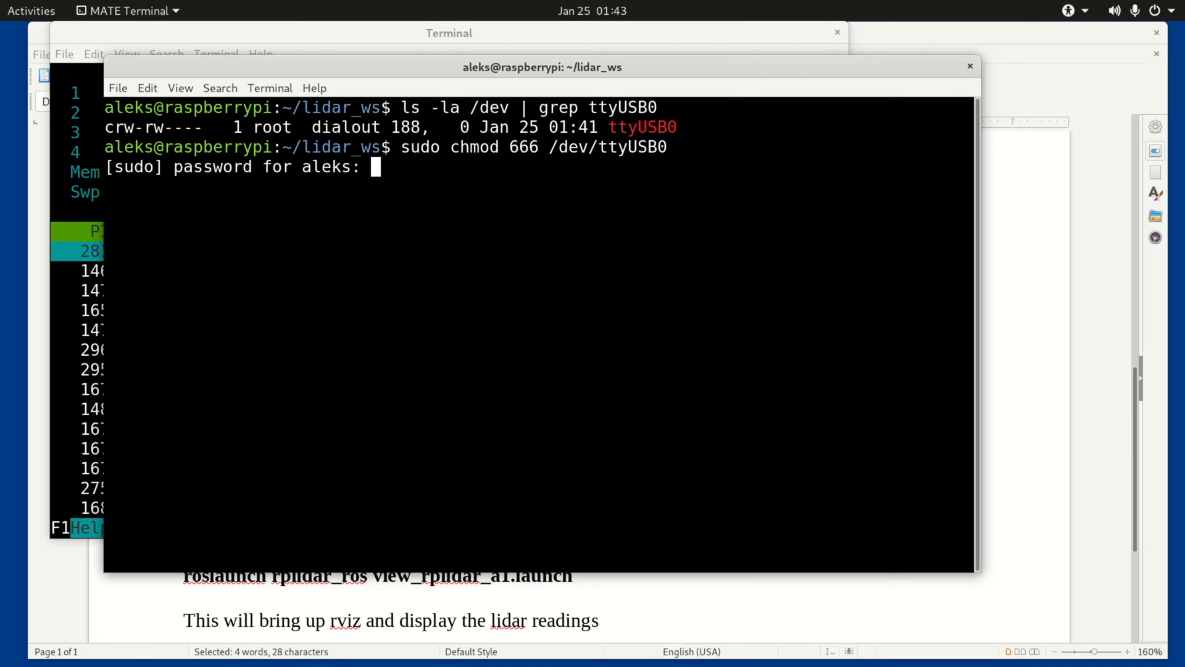
{"action": "key", "text": "Return"}
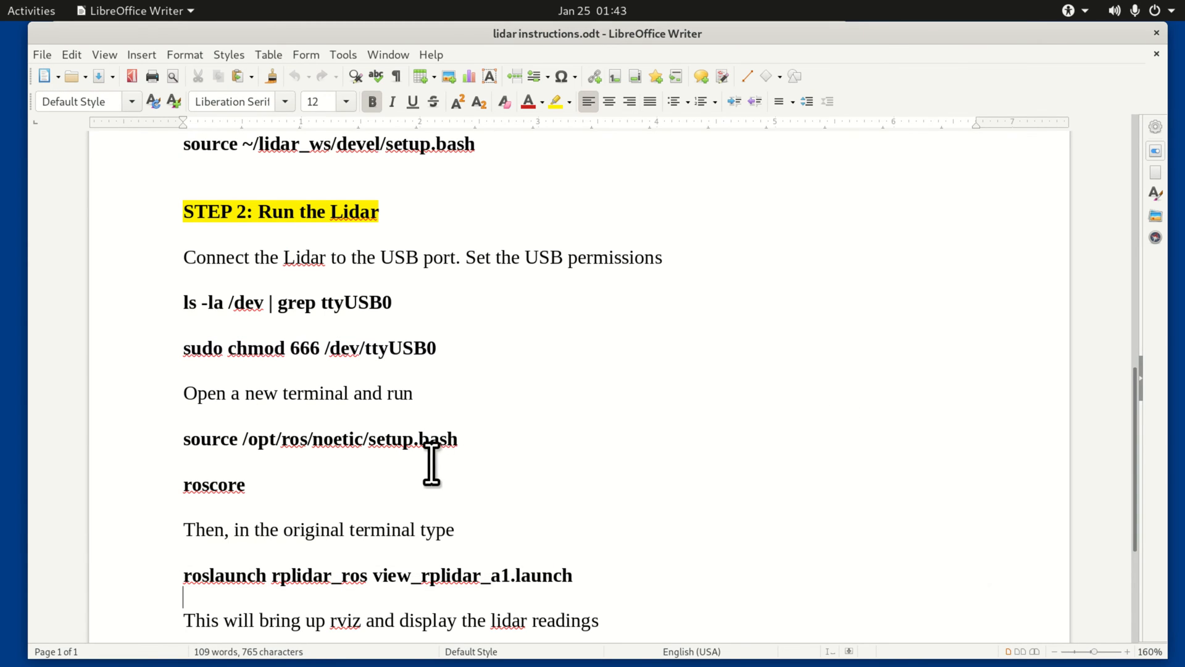
{"action": "mouse_move", "coordinate": [468, 438]}
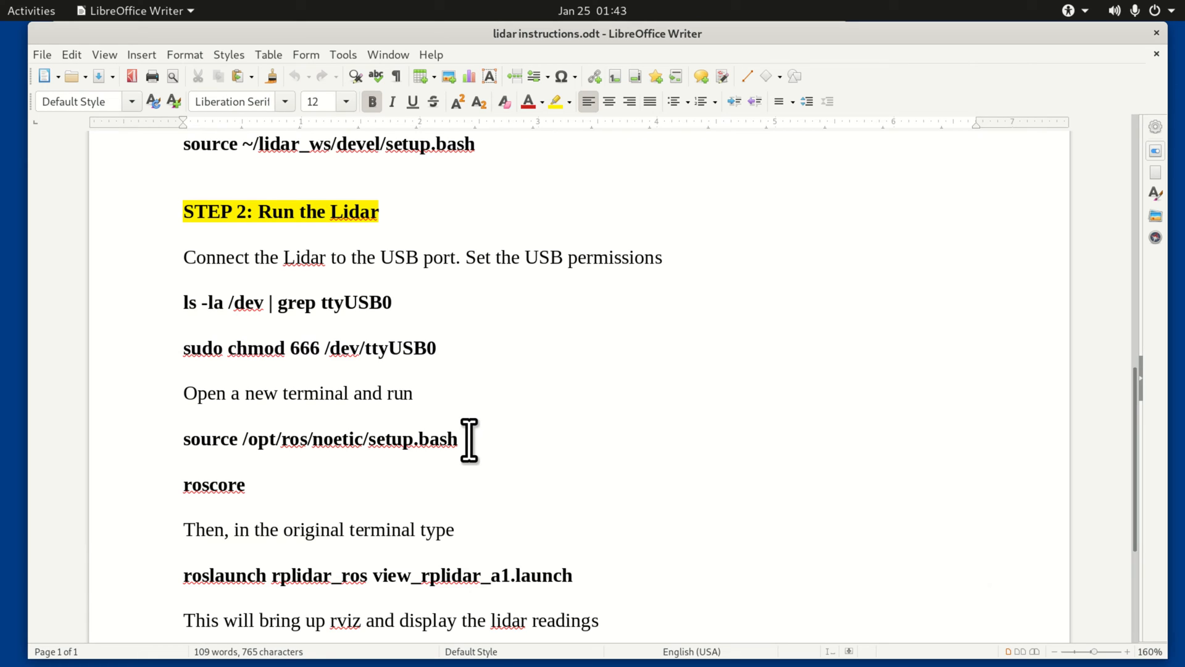
Select the source /opt/ros/noetic/setup.bash line in the instructions.
{"action": "triple_click", "coordinate": [320, 438]}
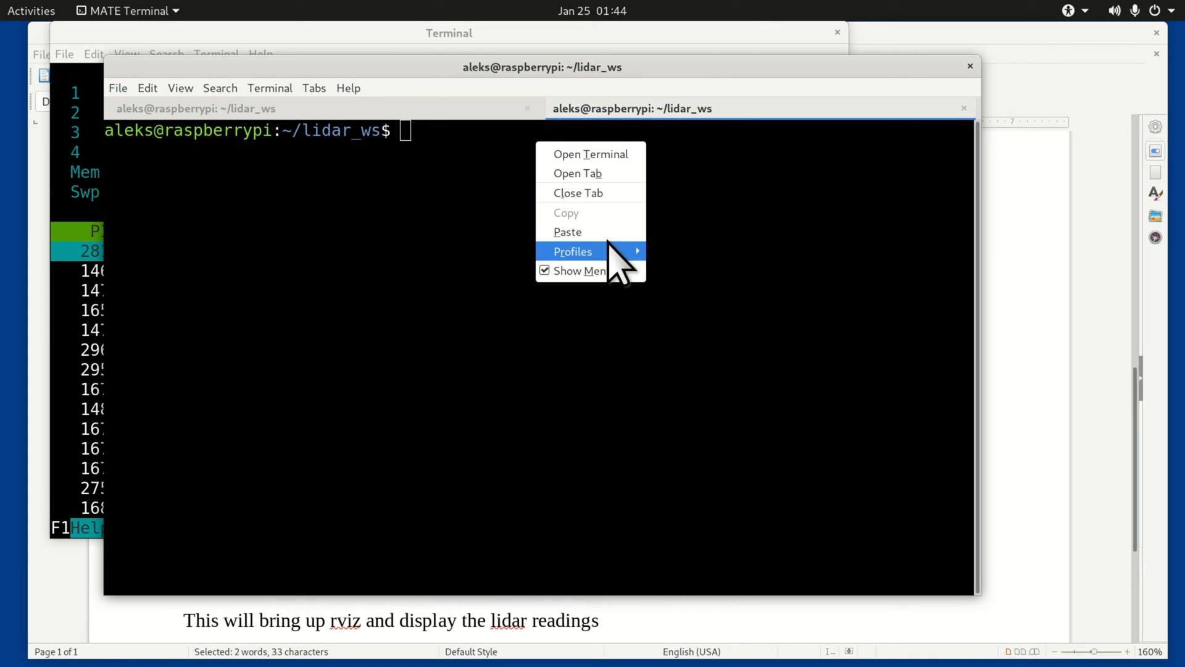
Paste and run the ROS Noetic source command in the new tab, then start roscore.
{"action": "left_click", "coordinate": [566, 231]}
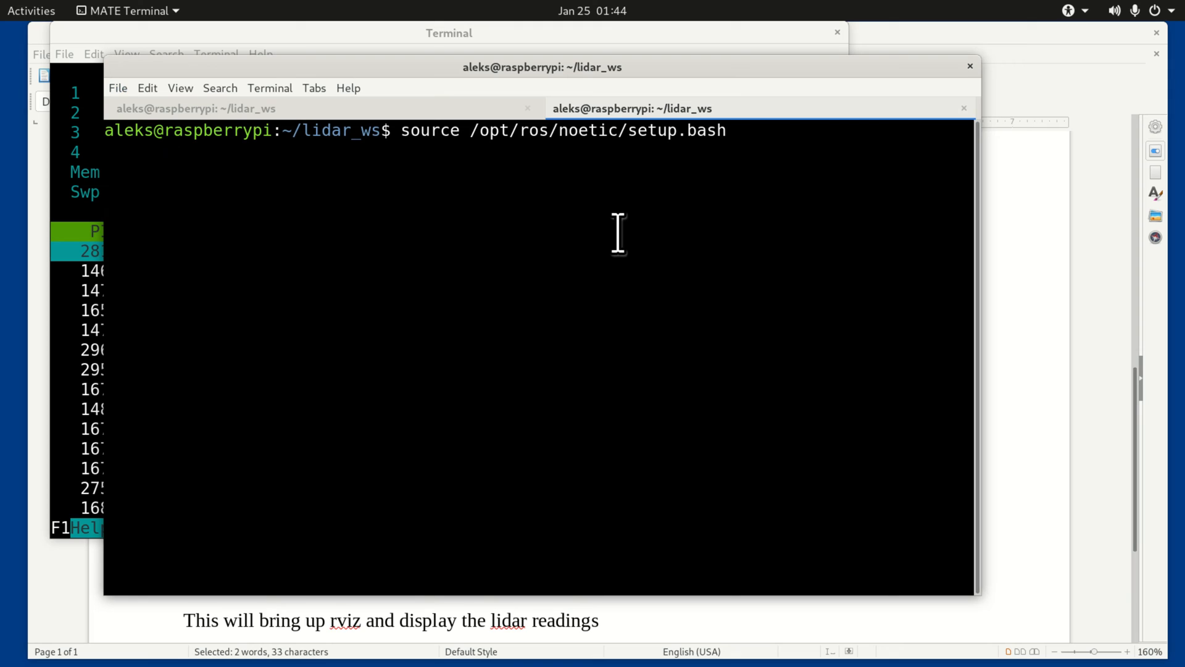
{"action": "key", "text": "Return"}
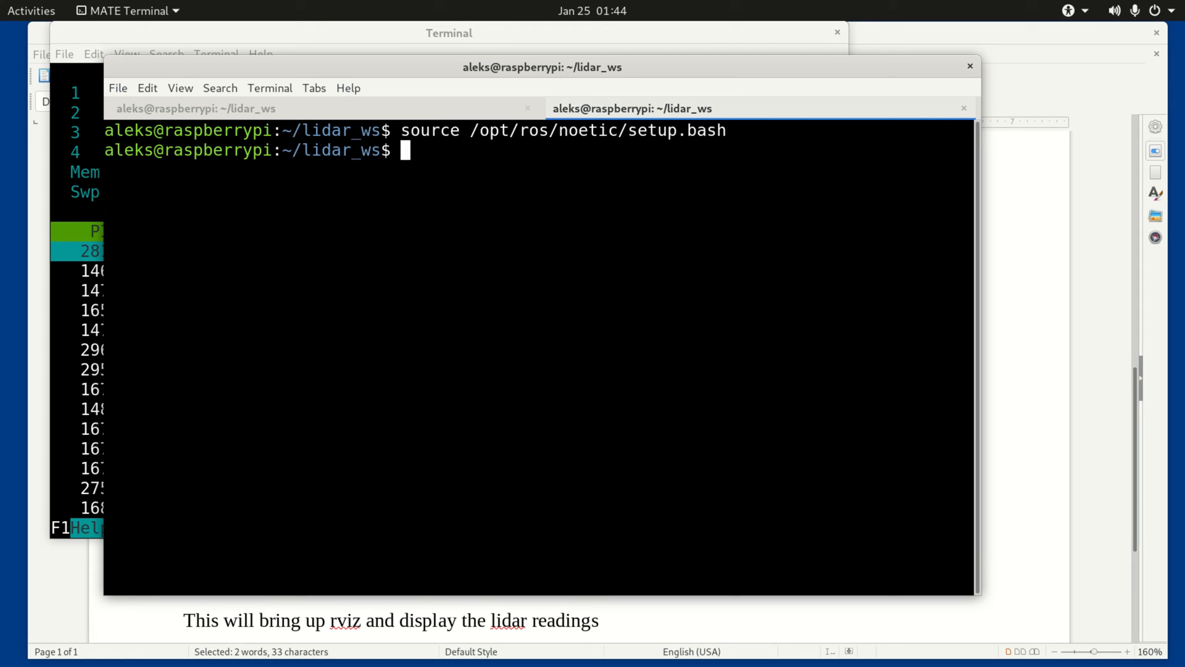
{"action": "type", "text": "ros"}
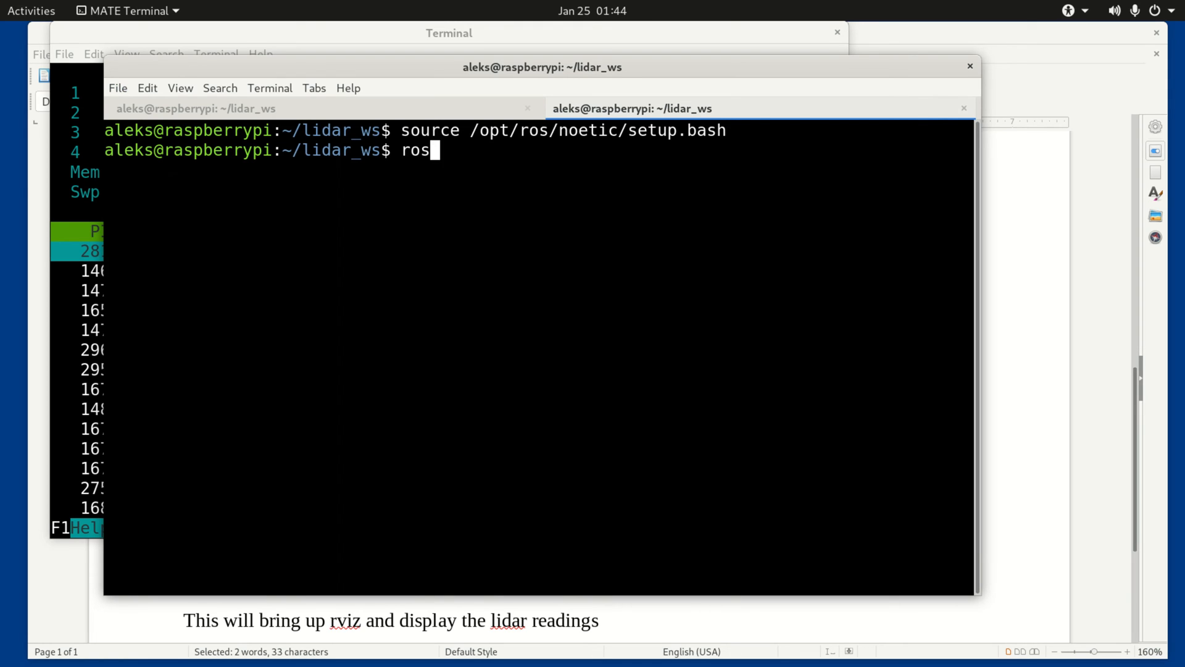
{"action": "type", "text": "core"}
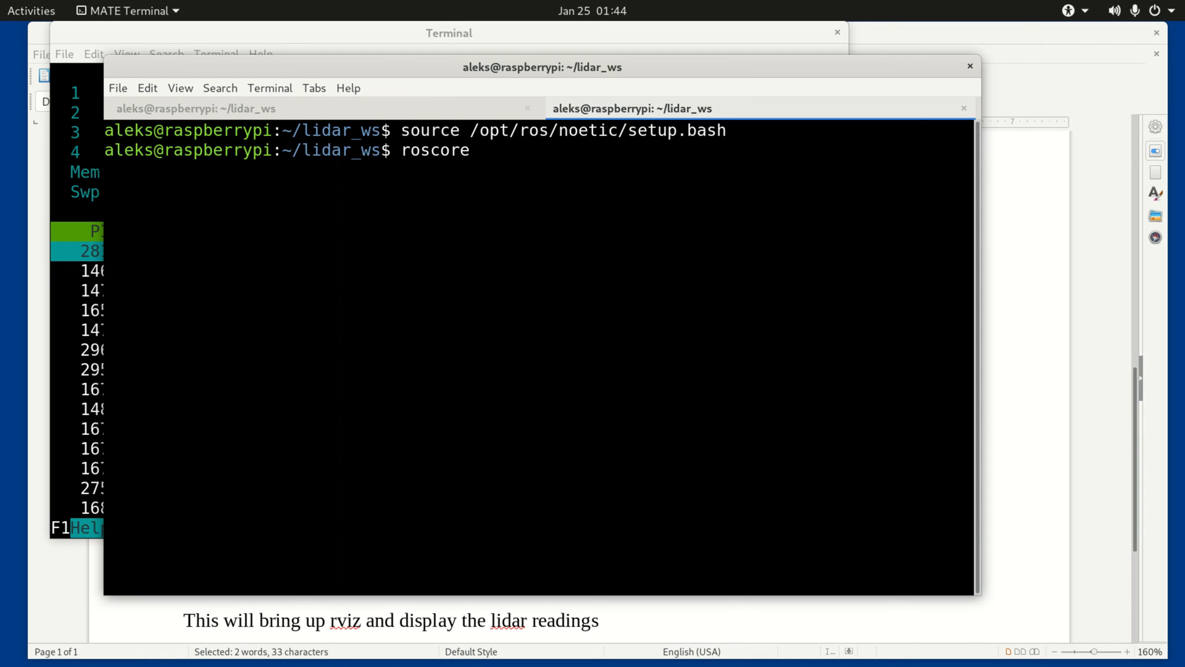
{"action": "key", "text": "Return"}
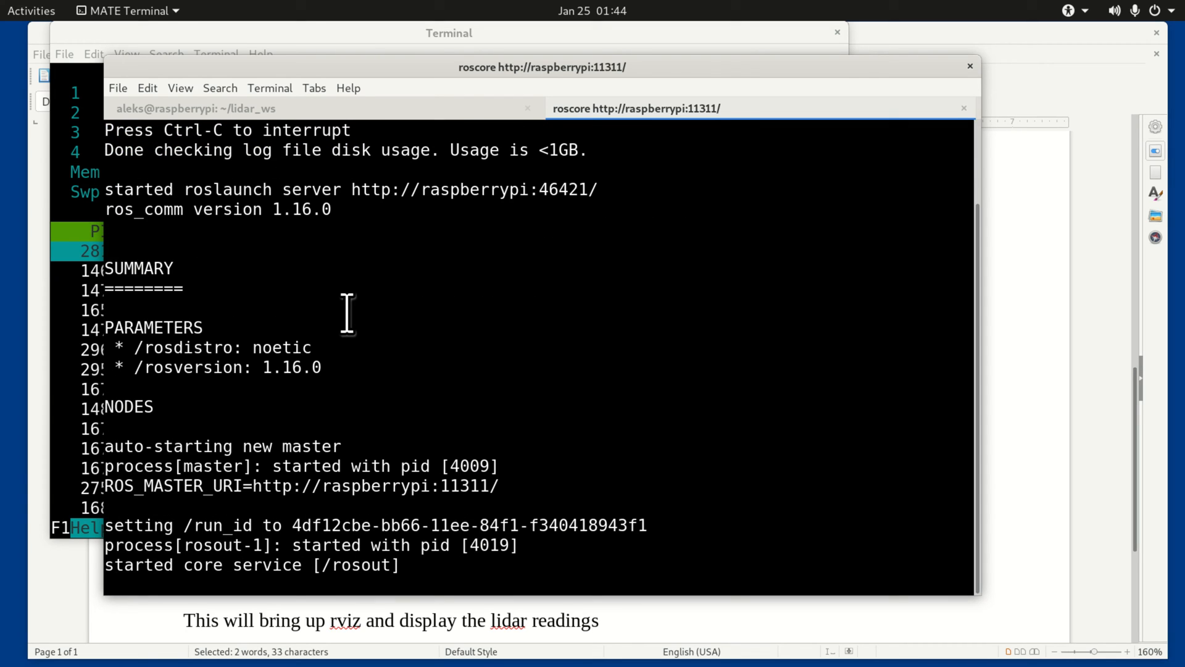
{"action": "mouse_move", "coordinate": [718, 264]}
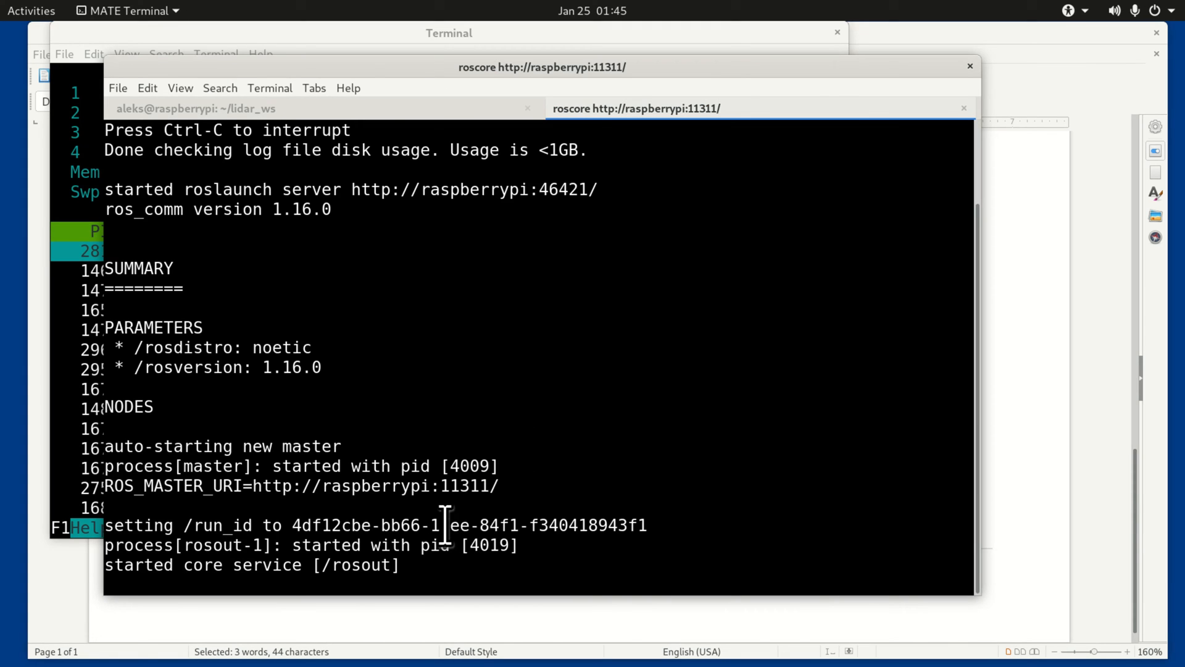
{"action": "mouse_move", "coordinate": [408, 121]}
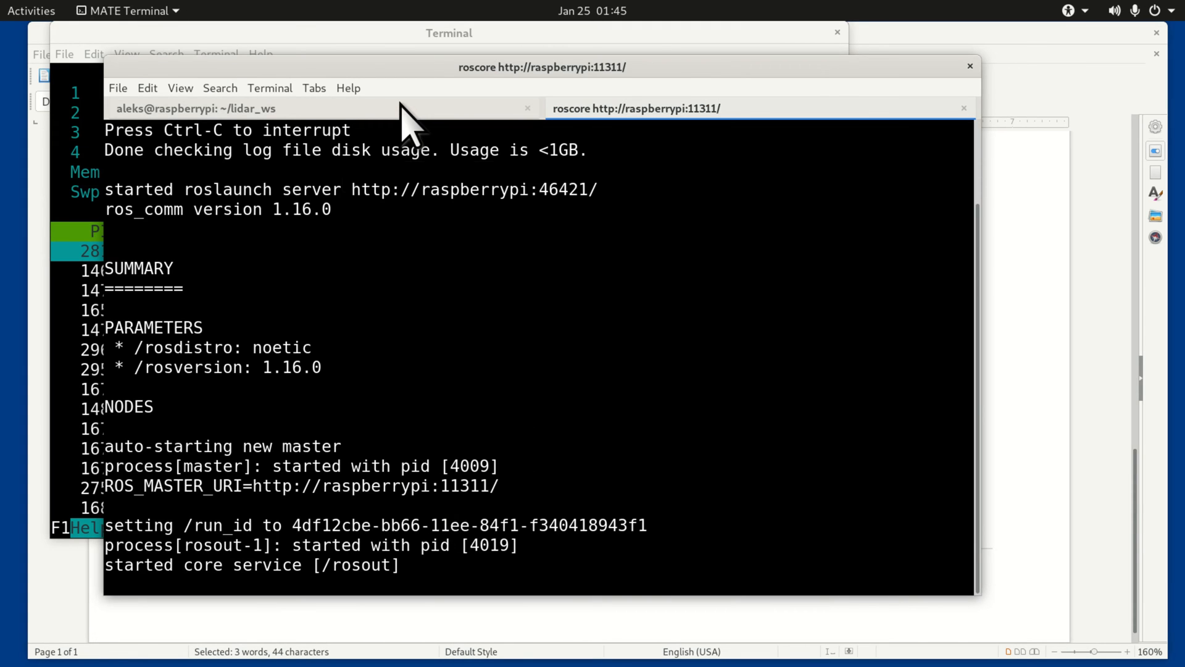
In the first tab, list ~/lidar_ws and move into src/rplidar_ros, listing its files.
{"action": "left_click", "coordinate": [196, 108]}
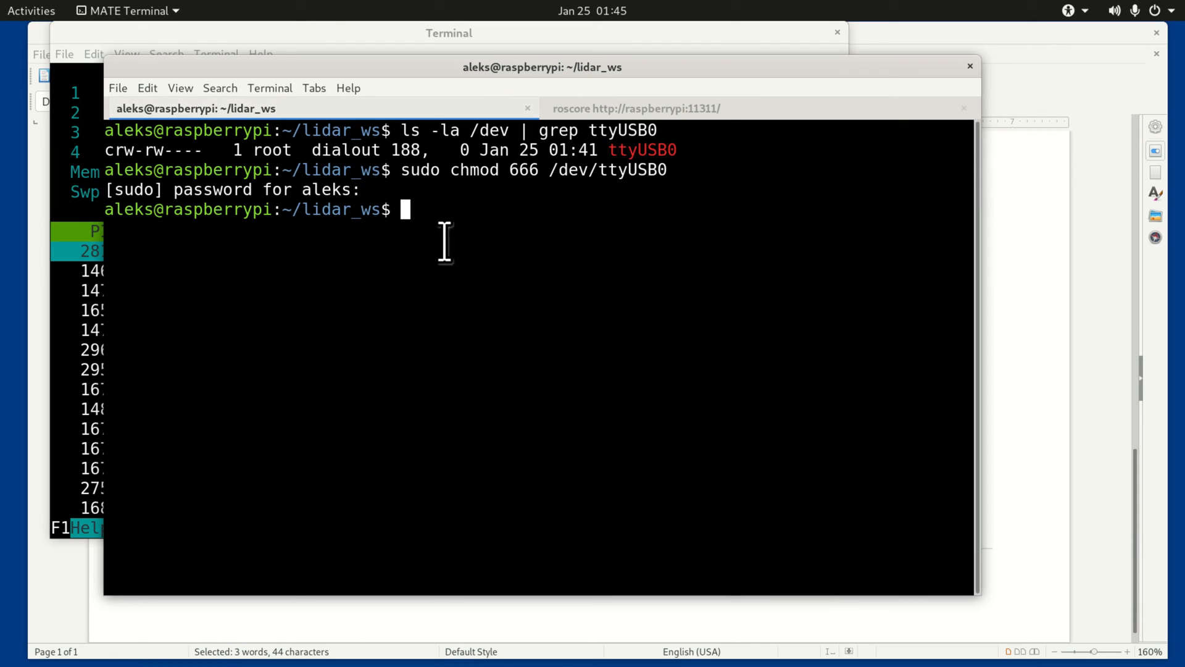
{"action": "type", "text": "ls -l"}
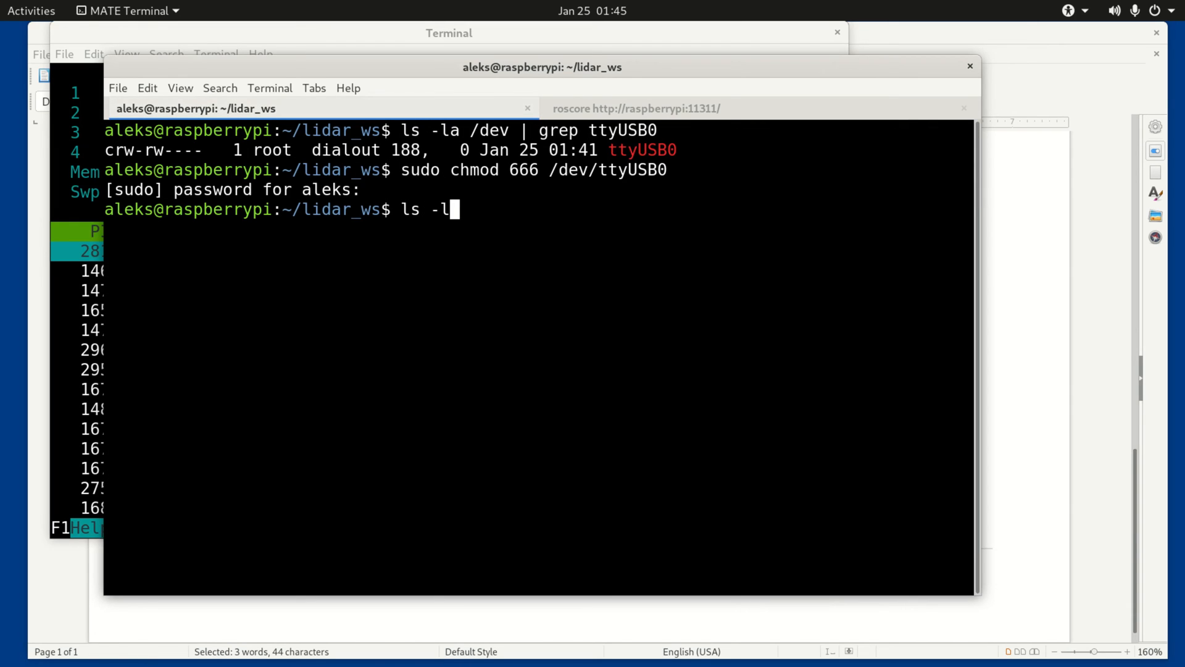
{"action": "key", "text": "Return"}
{"action": "type", "text": "ls -"}
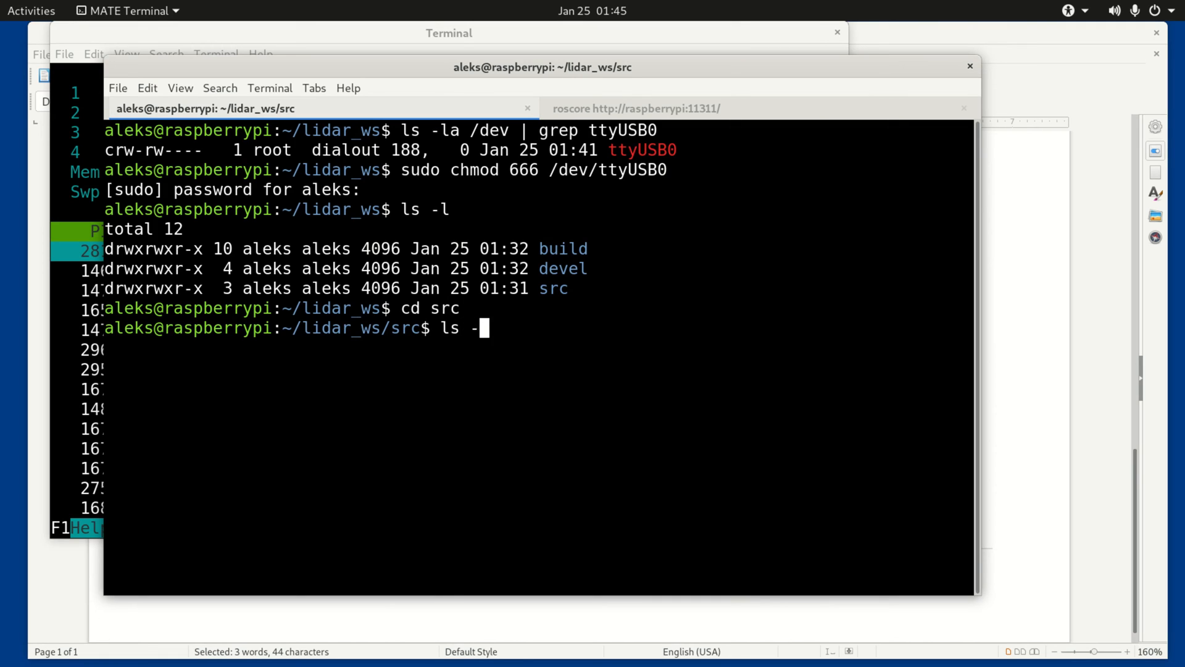
{"action": "key", "text": "Return"}
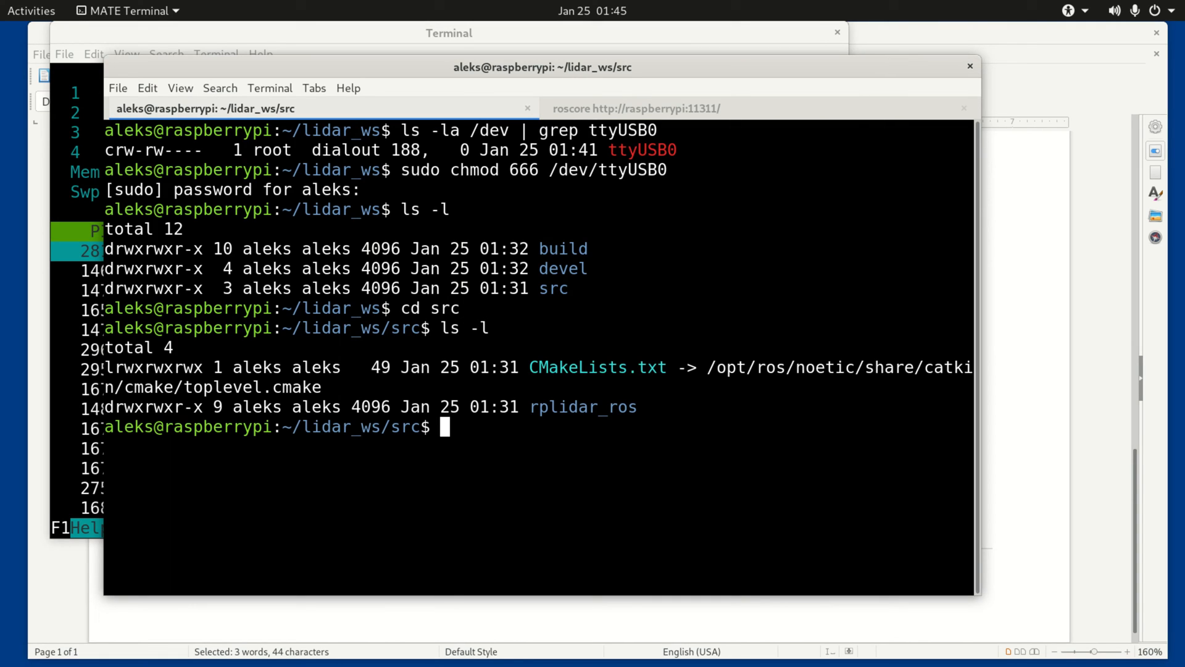
{"action": "type", "text": "l"}
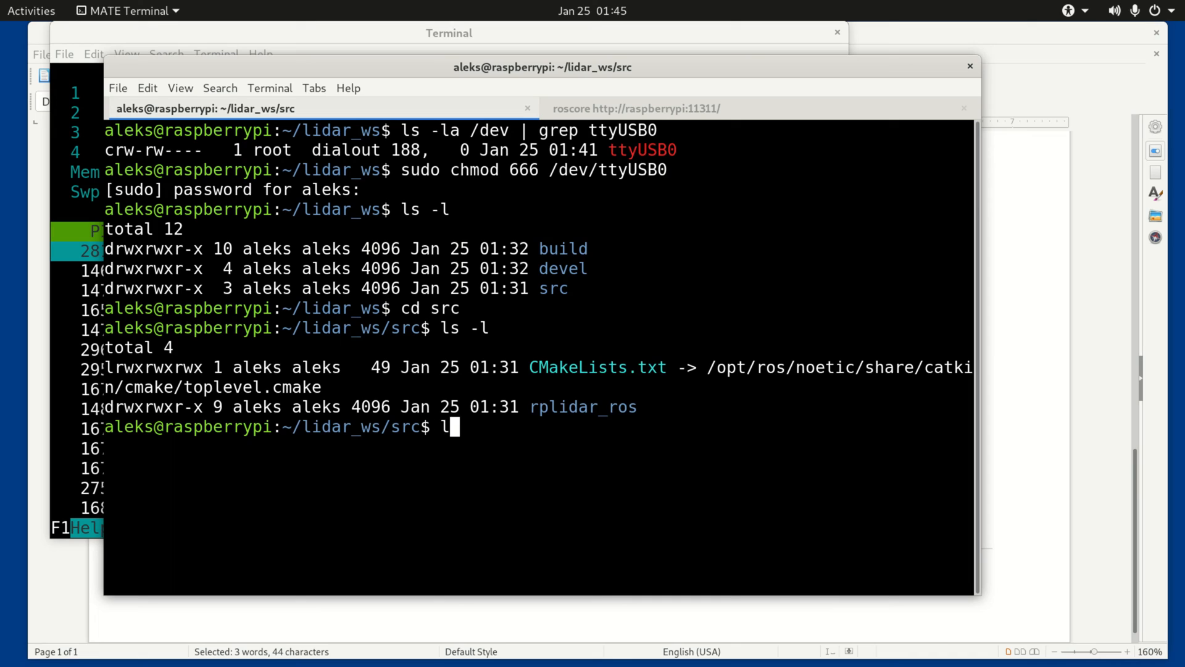
{"action": "type", "text": "cd rplidar_ros/"}
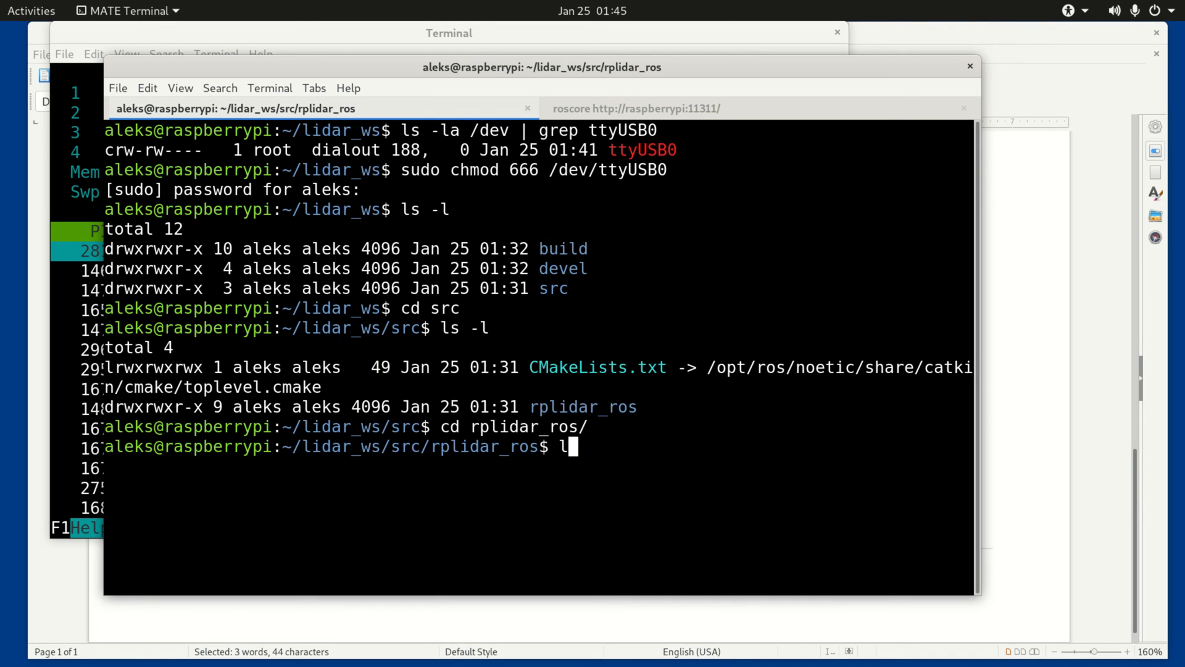
{"action": "type", "text": "s -l"}
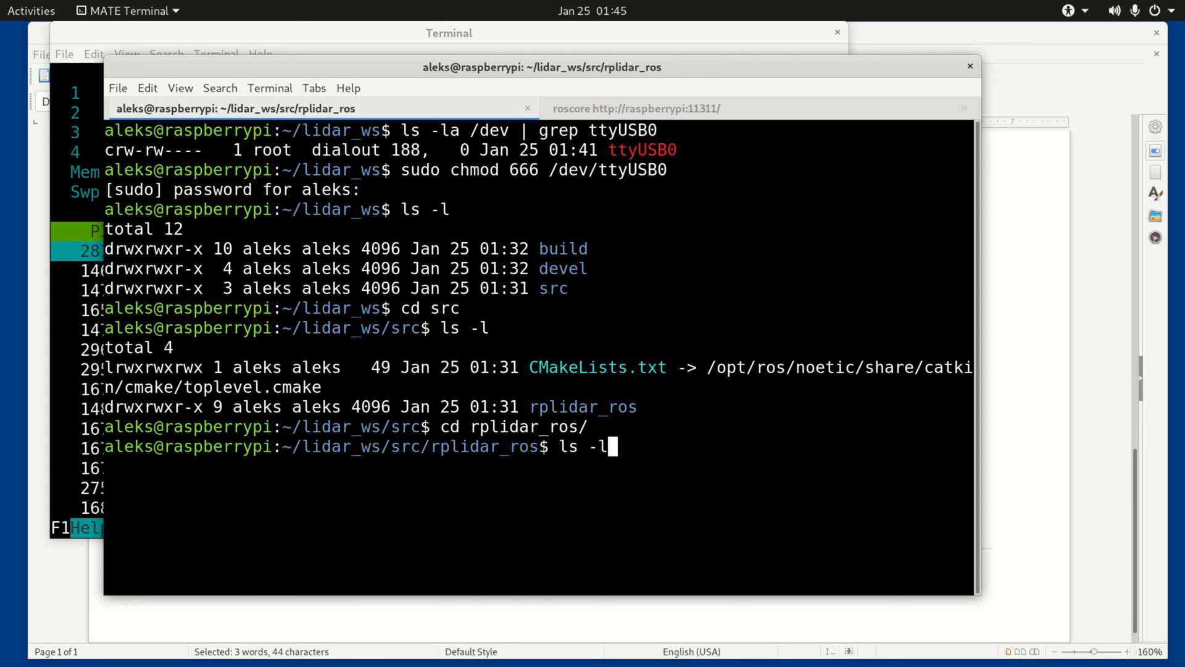
{"action": "key", "text": "Return"}
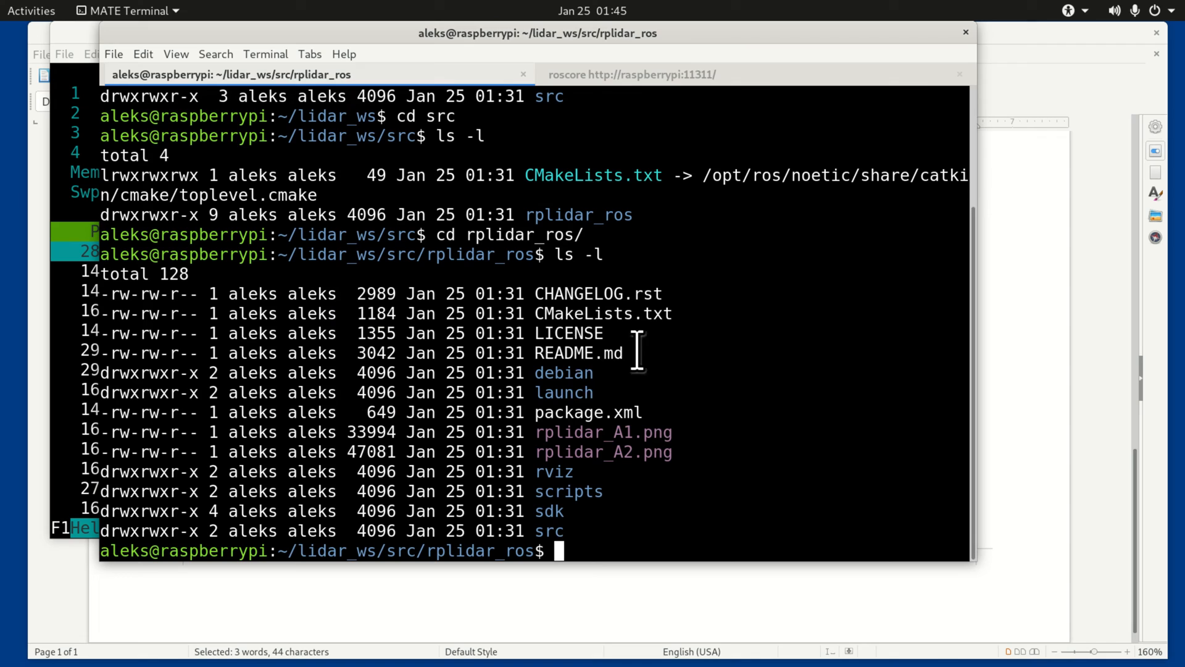
Enter the launch folder, list the launch files and pick out rplidar_a1.launch.
{"action": "double_click", "coordinate": [563, 393]}
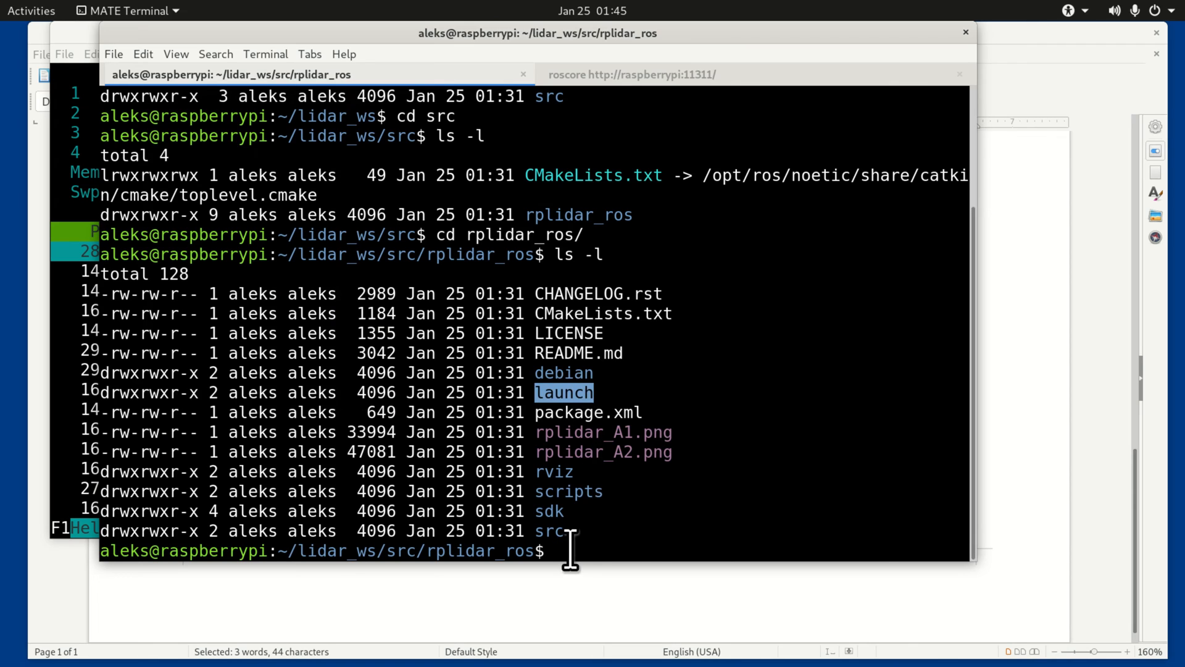
{"action": "type", "text": "cd la"}
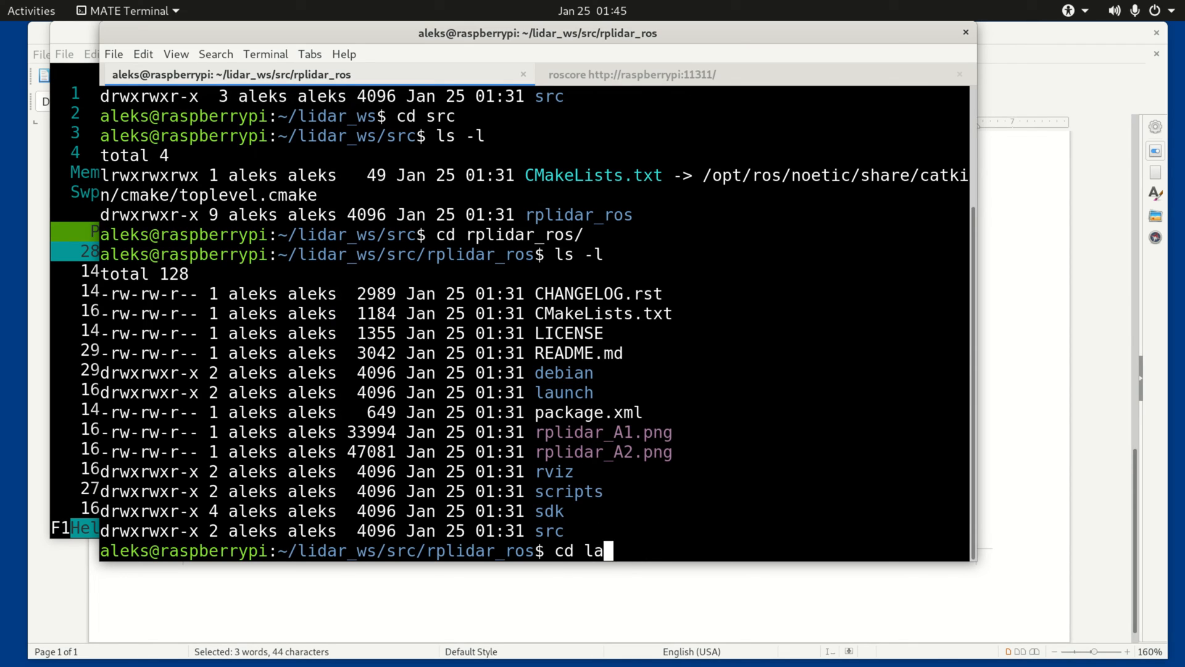
{"action": "key", "text": "Return"}
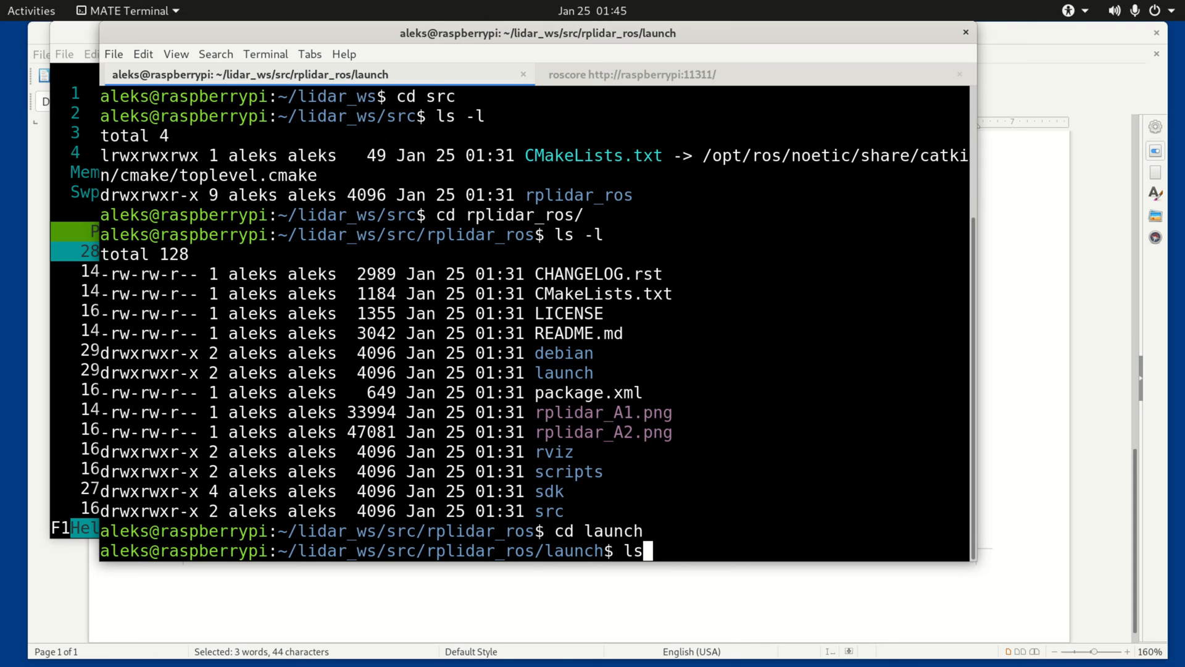
{"action": "key", "text": "Return"}
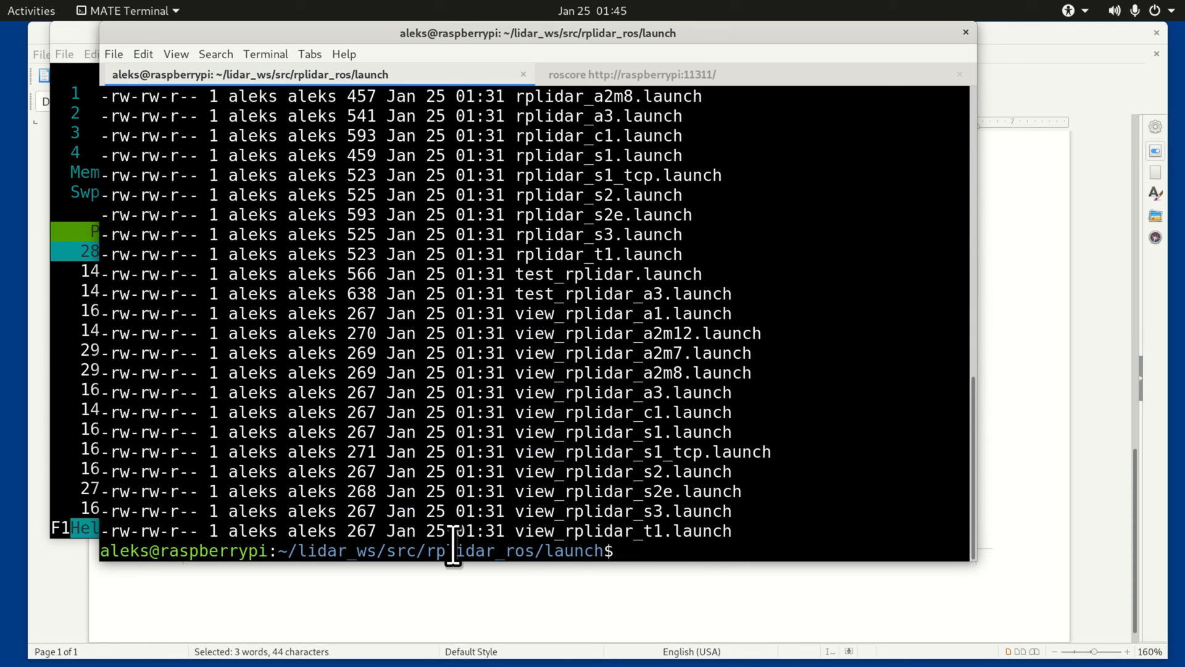
{"action": "scroll", "scroll_direction": "up", "scroll_amount": 3}
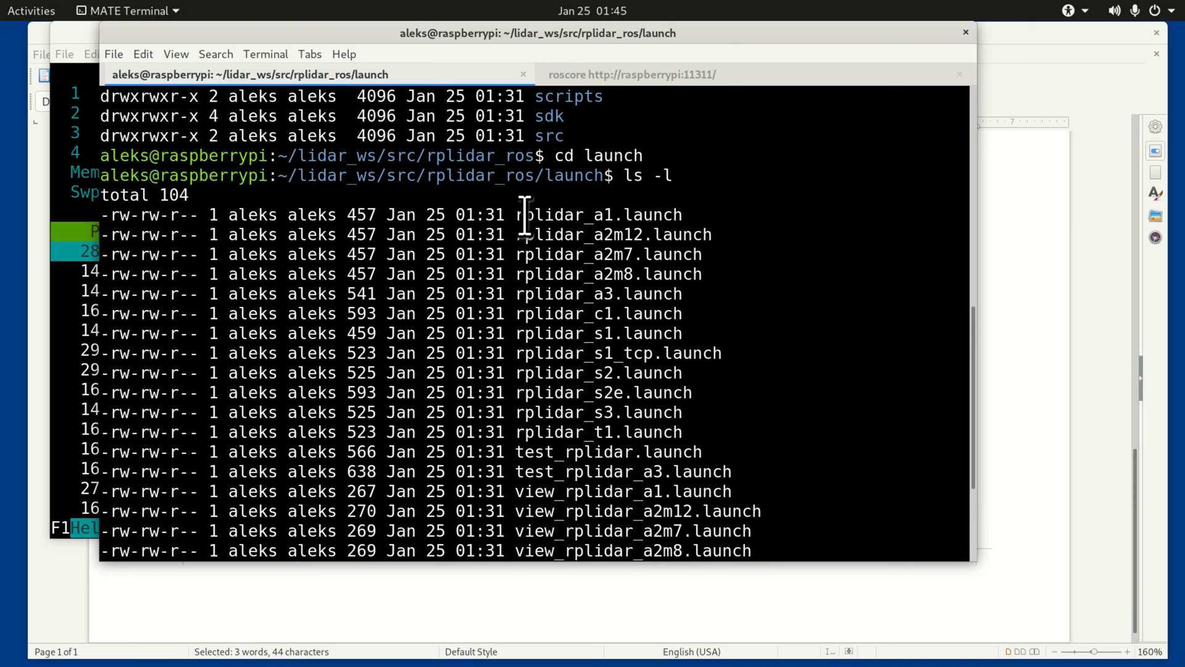
{"action": "double_click", "coordinate": [598, 215]}
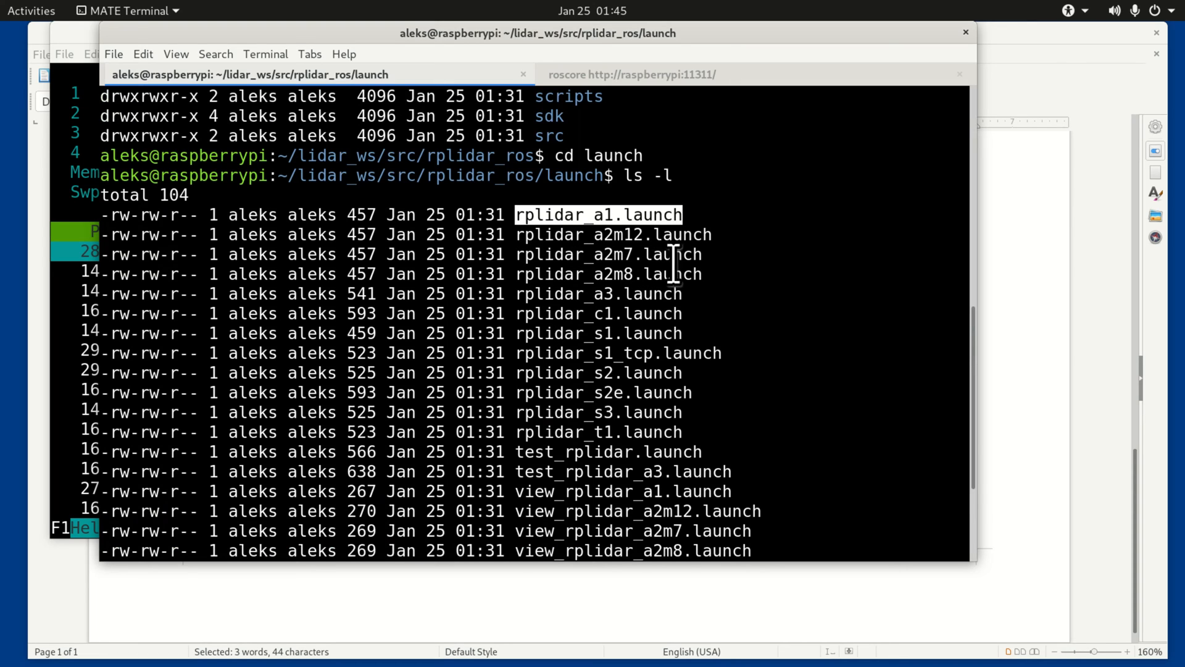
{"action": "mouse_move", "coordinate": [740, 253]}
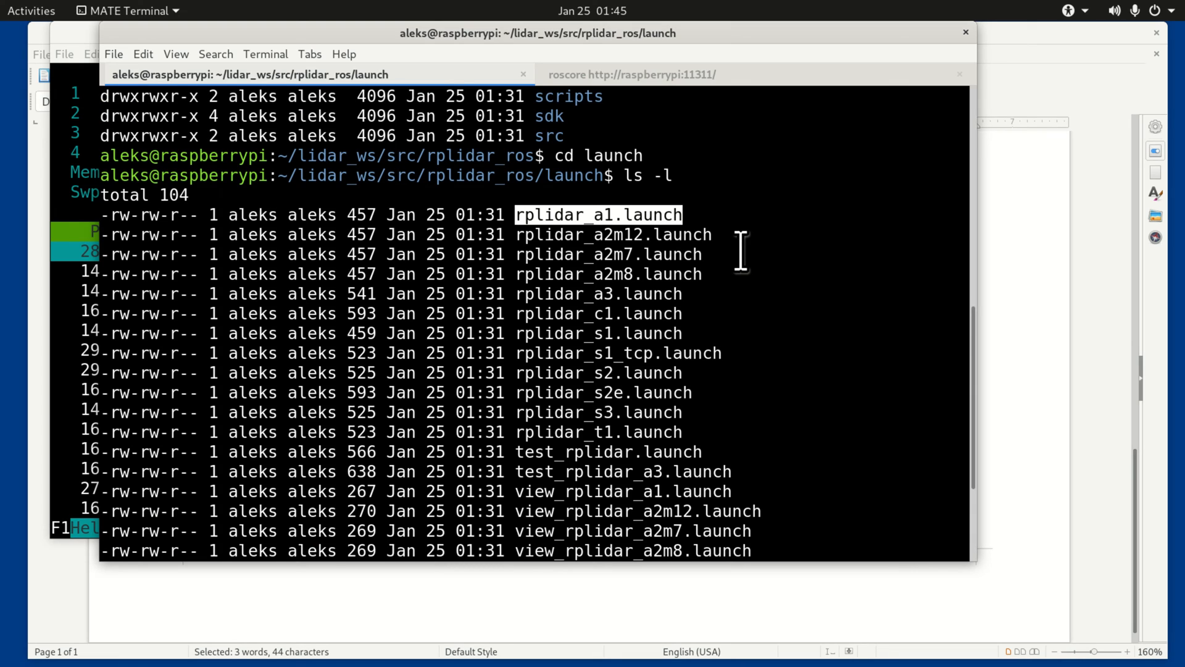
{"action": "mouse_move", "coordinate": [606, 214]}
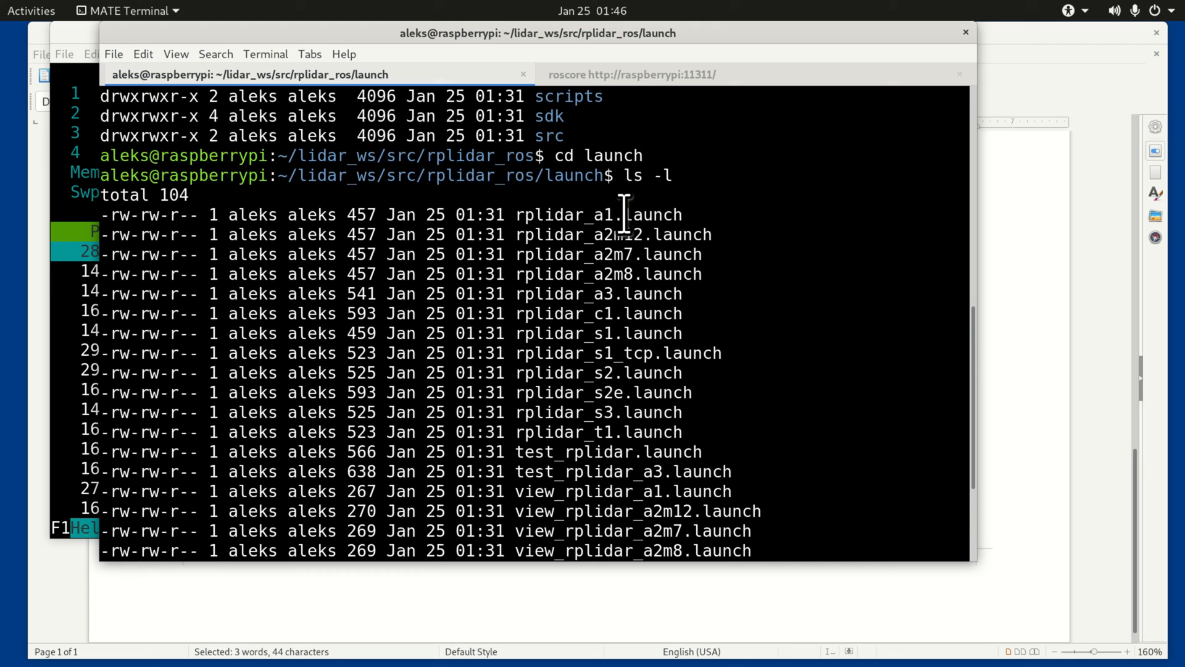
{"action": "double_click", "coordinate": [622, 491]}
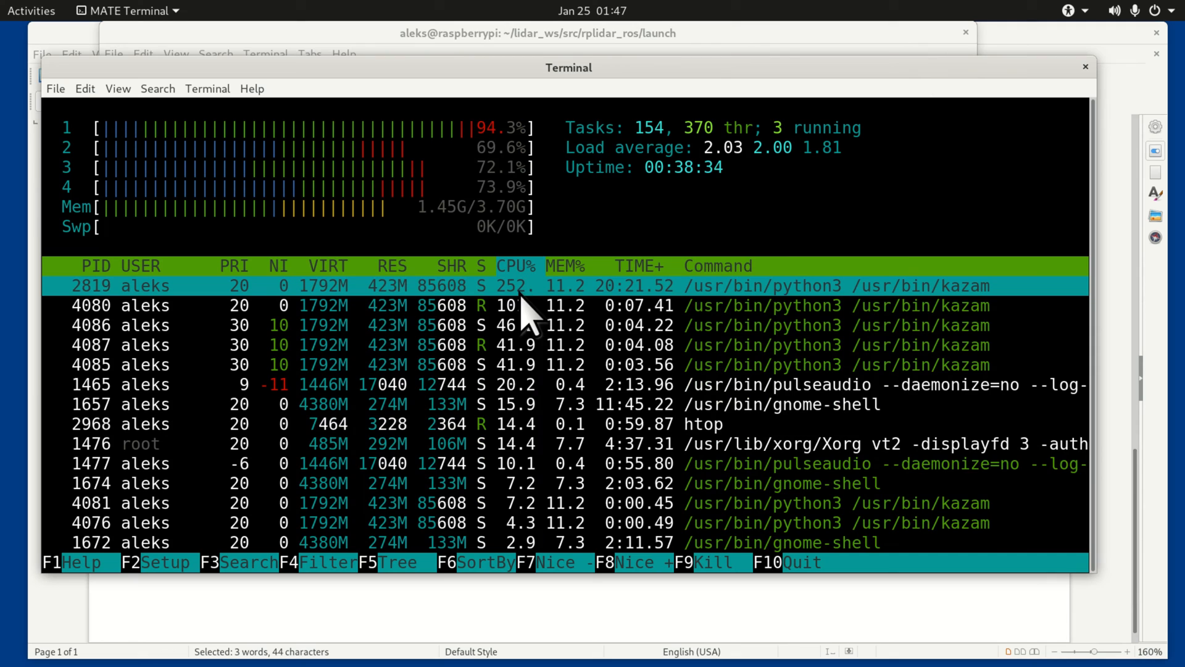
{"action": "mouse_move", "coordinate": [976, 317]}
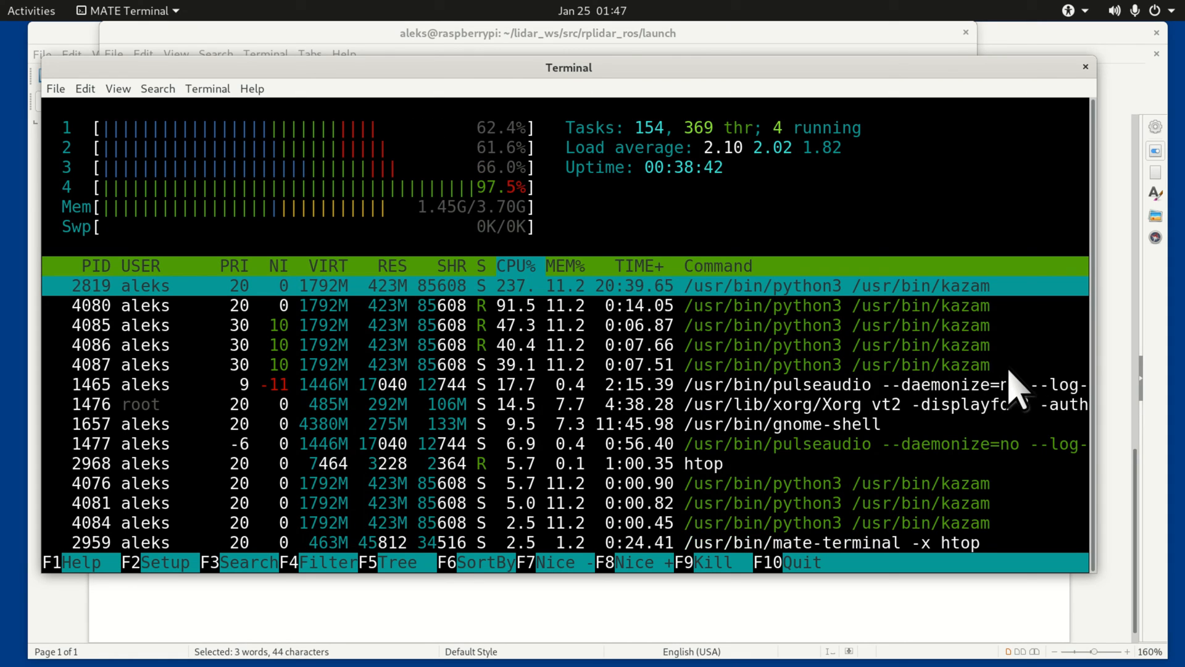
{"action": "mouse_move", "coordinate": [914, 333]}
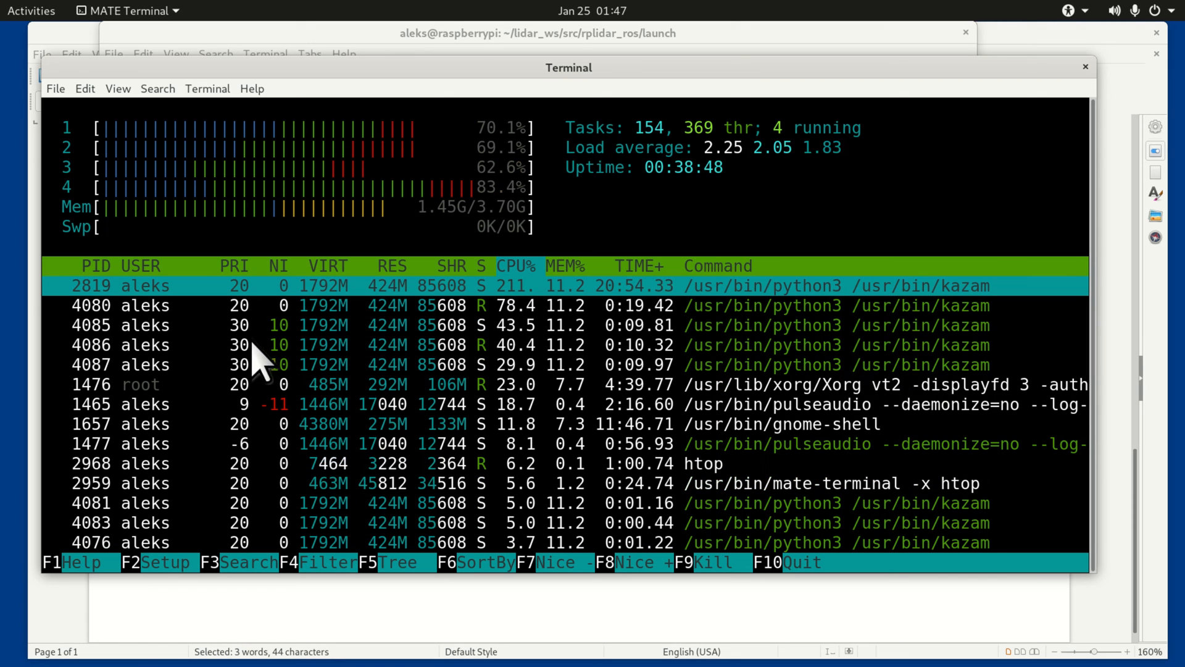
Search htop's process list for 'roscore', then exit the search.
{"action": "left_click", "coordinate": [247, 562]}
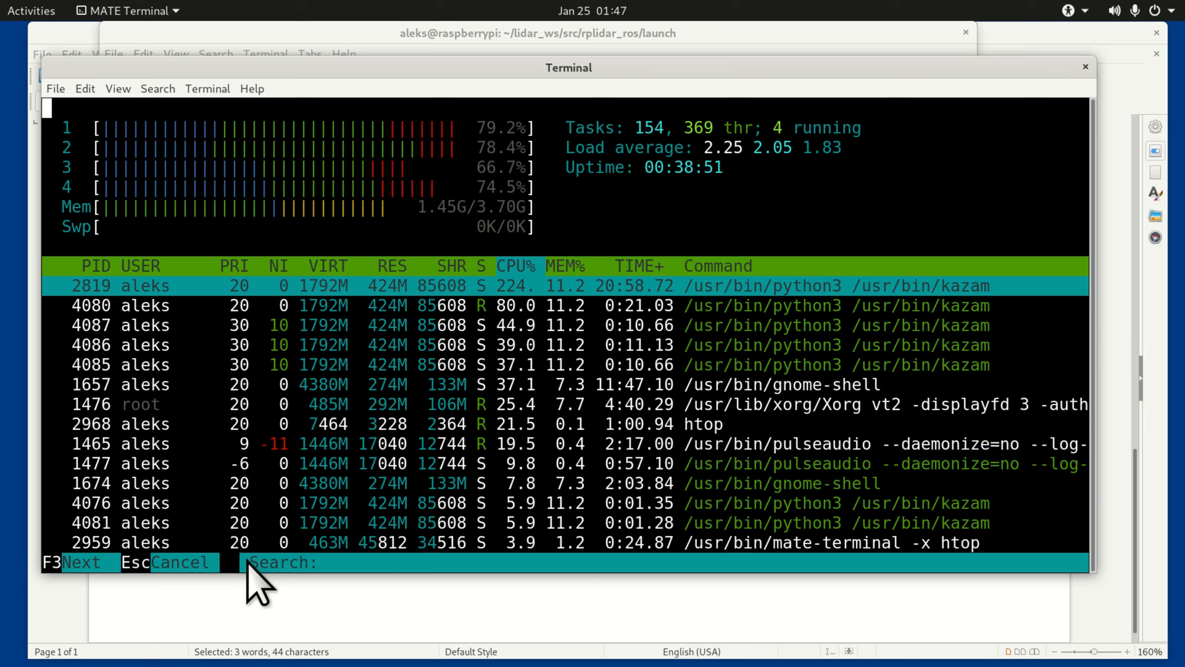
{"action": "type", "text": "ro"}
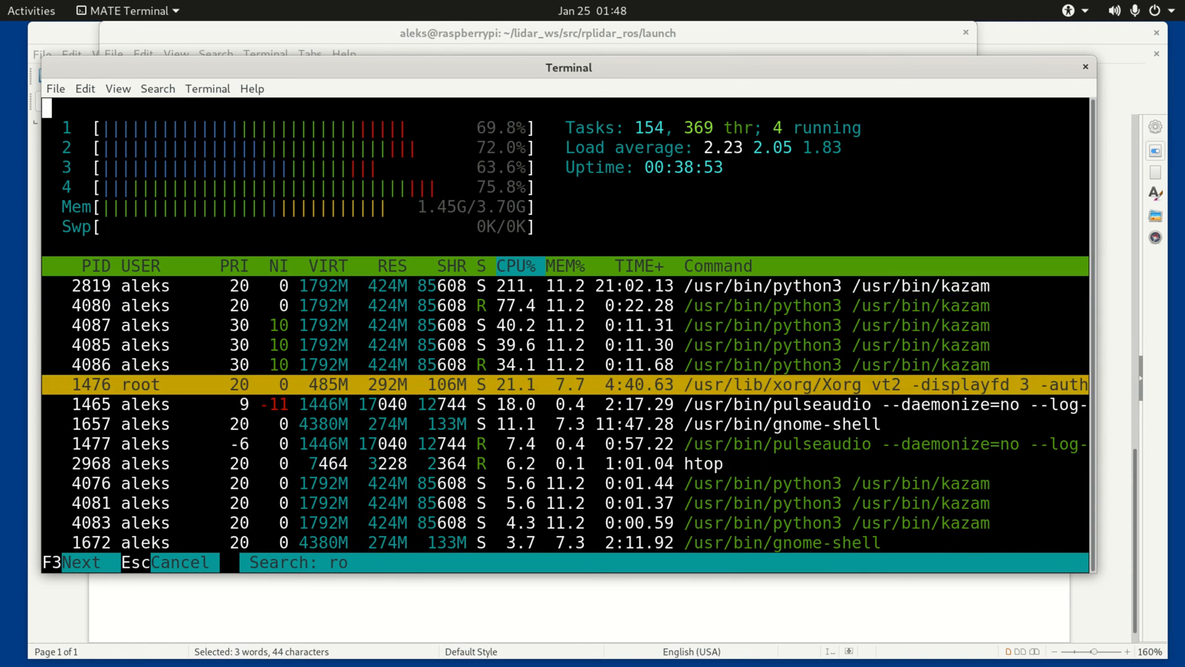
{"action": "type", "text": "score"}
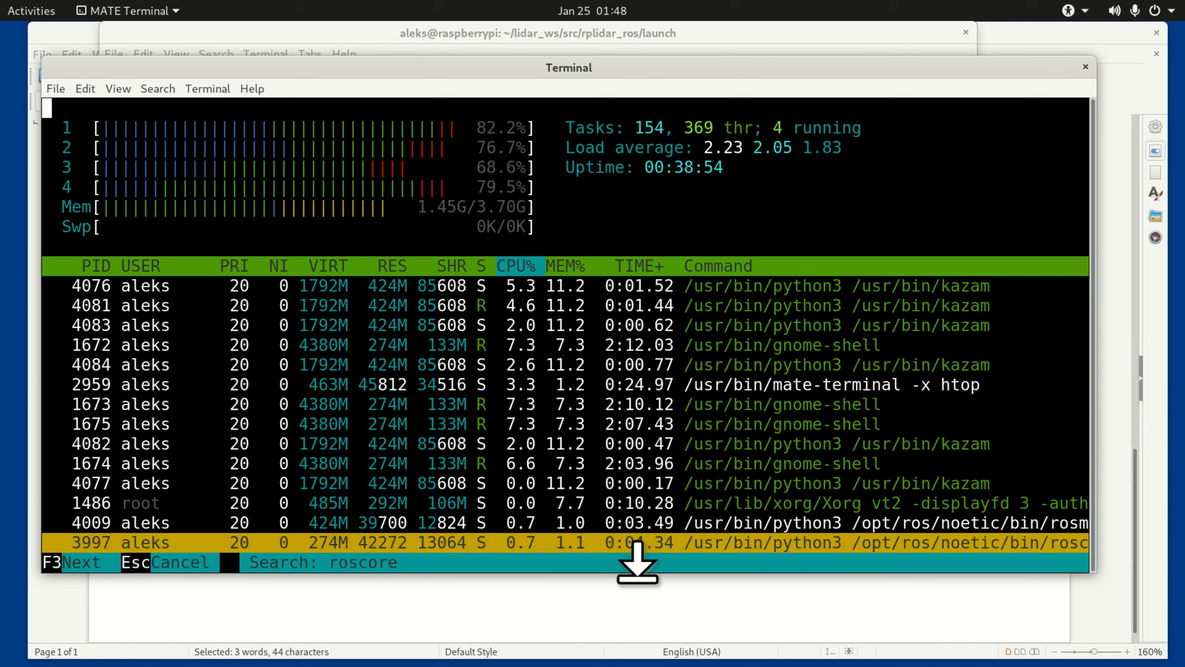
{"action": "key", "text": "Escape"}
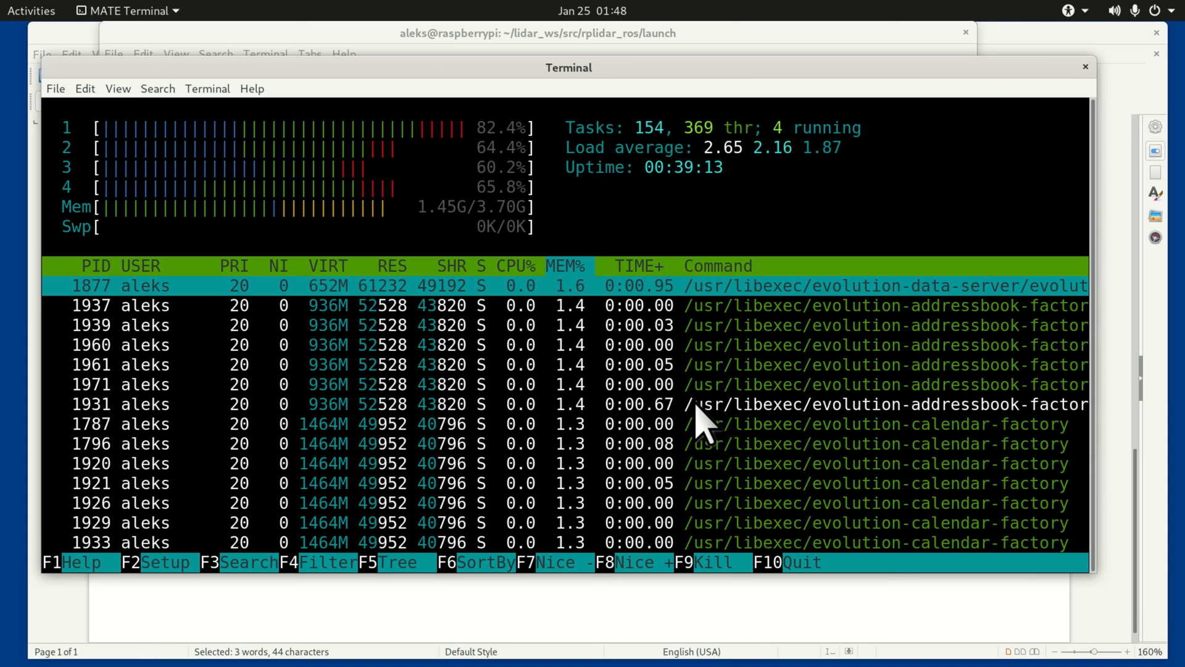
{"action": "mouse_move", "coordinate": [905, 355]}
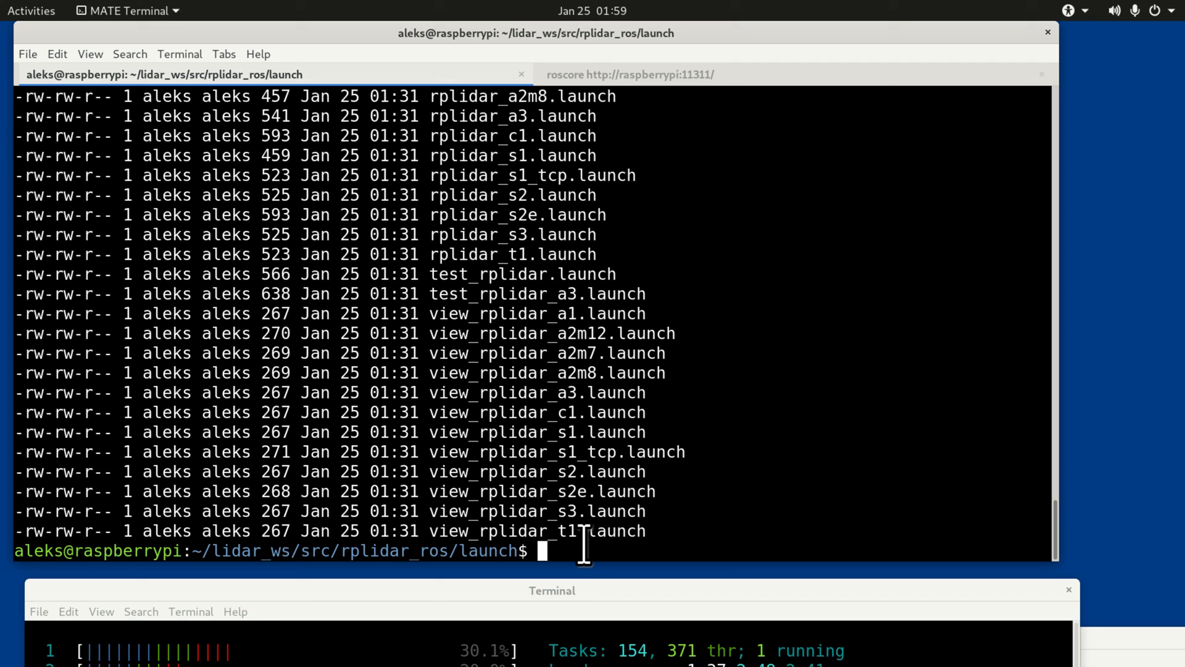
{"action": "mouse_move", "coordinate": [605, 559]}
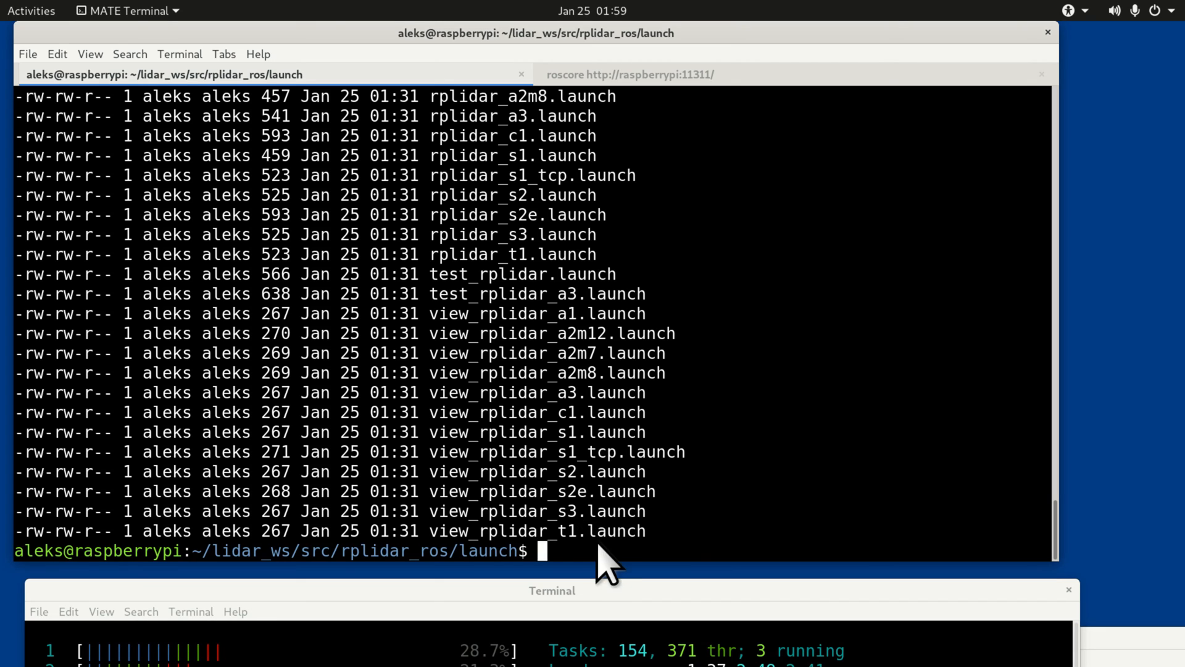
Run 'roslaunch rplidar_ros view_rplidar_a1.launch' to start rplidarNode and RViz.
{"action": "type", "text": "roslaunch rplidar_ros view_rplidar_a1.launch"}
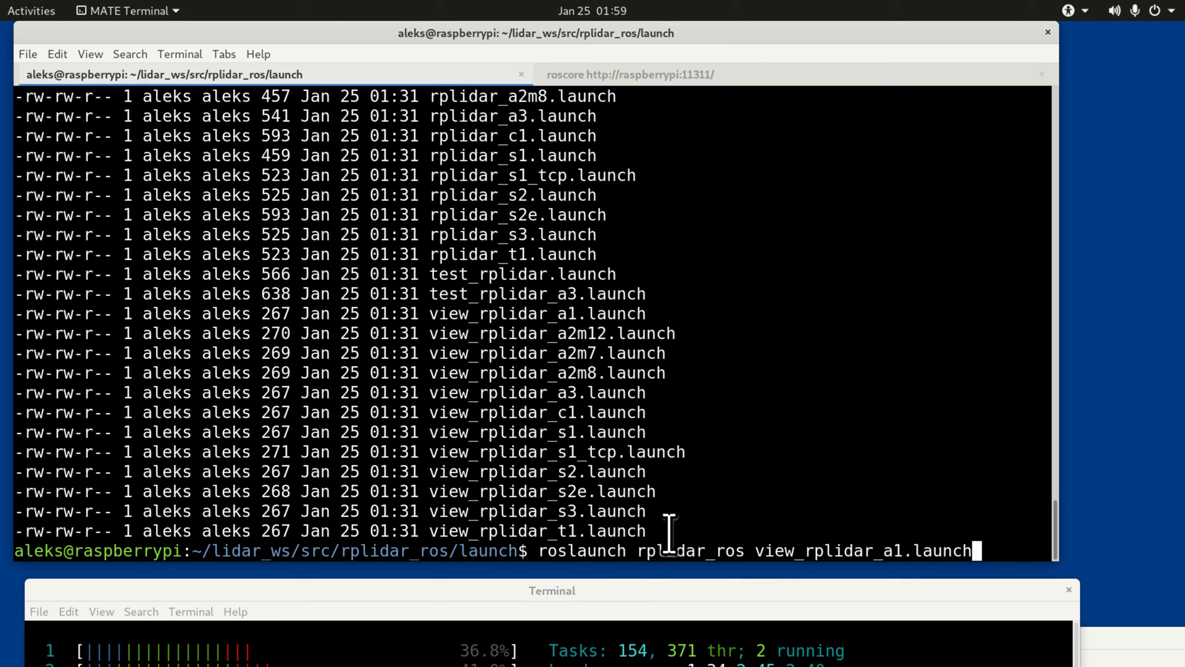
{"action": "double_click", "coordinate": [582, 550]}
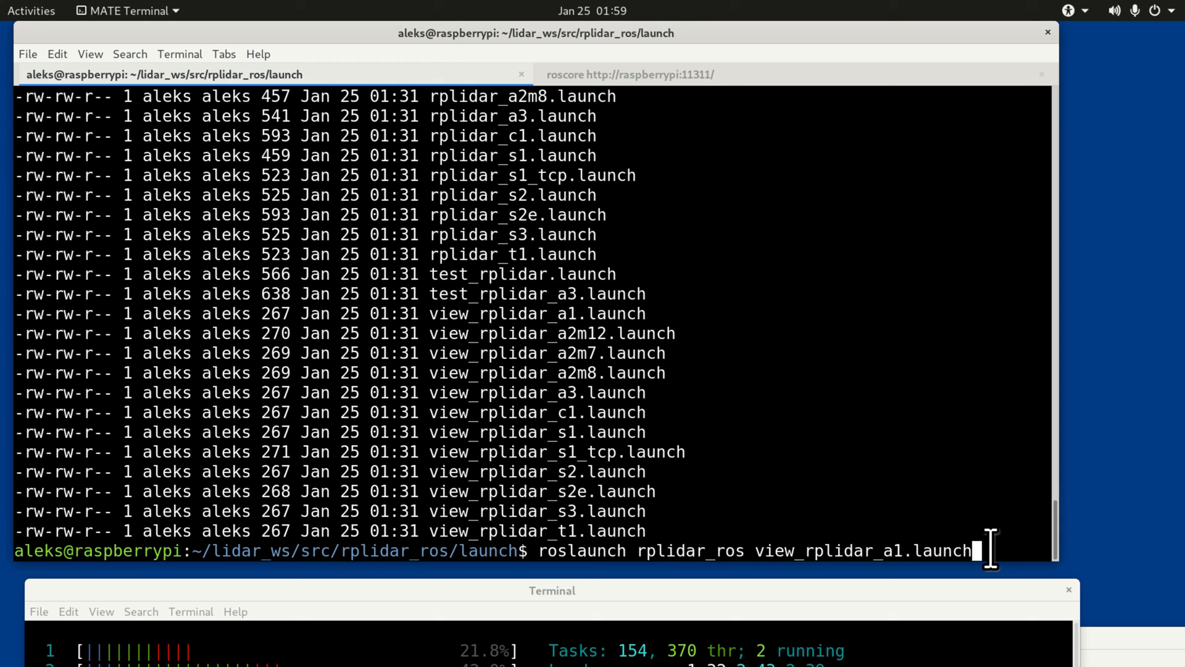
{"action": "key", "text": "Return"}
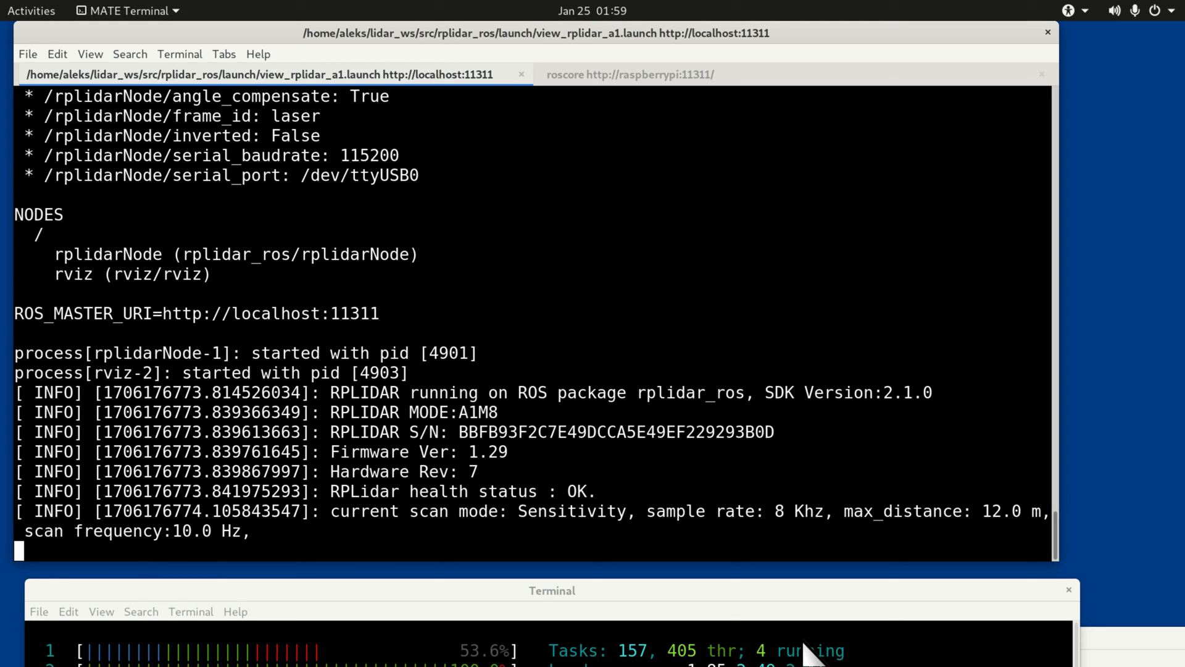
{"action": "mouse_move", "coordinate": [676, 596]}
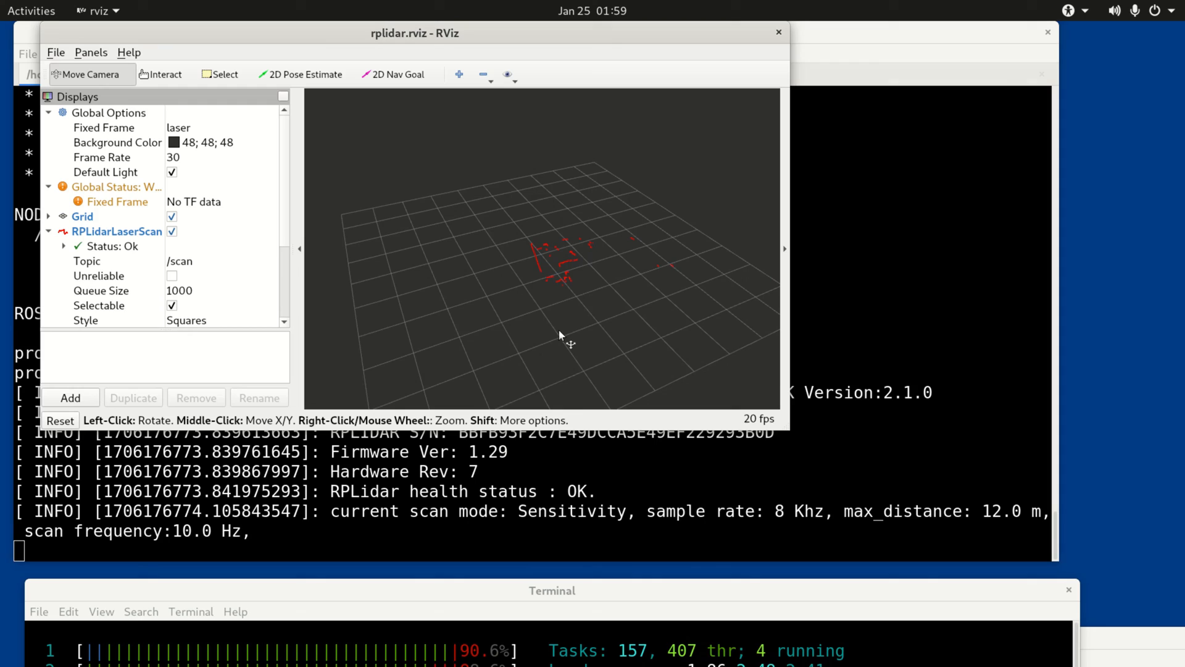
{"action": "mouse_move", "coordinate": [635, 295]}
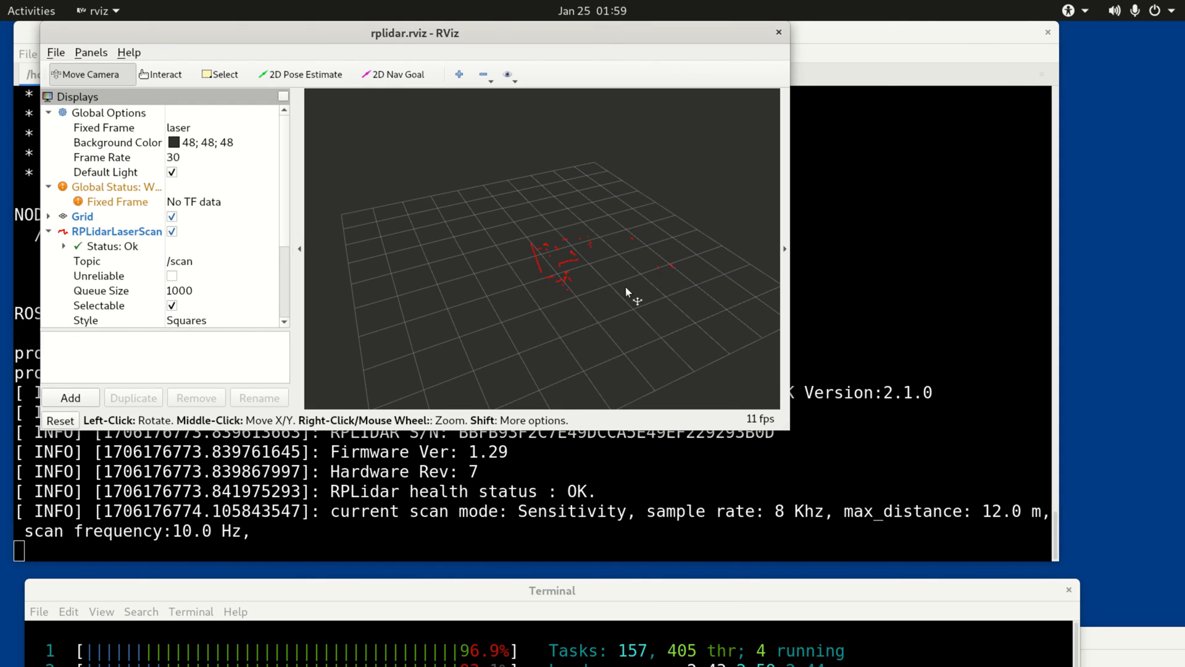